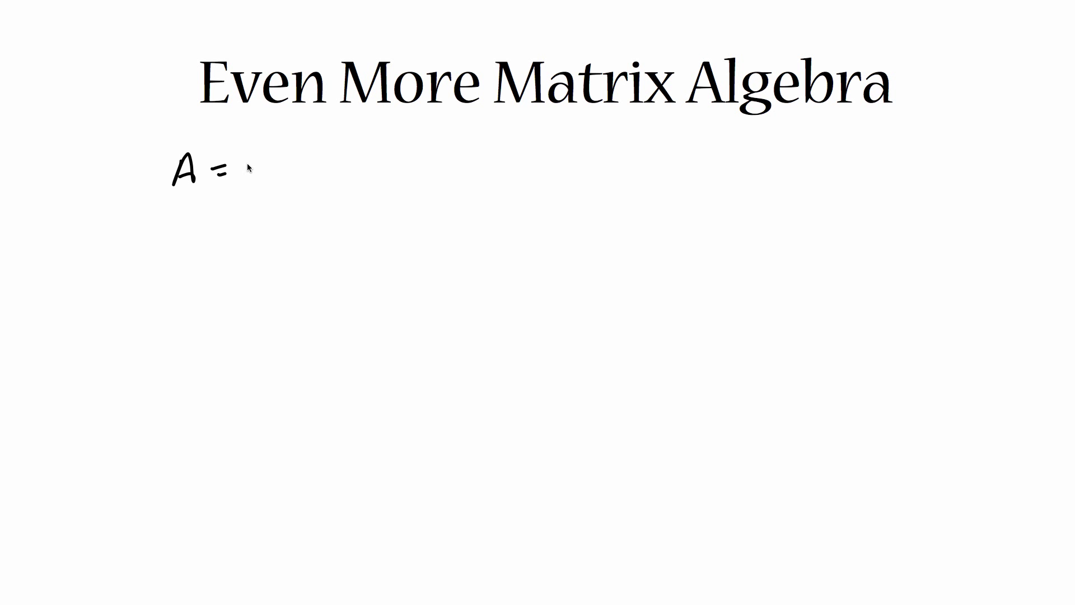
- Handwrite 'A = some square matrix n×n' under the title
type("some square")
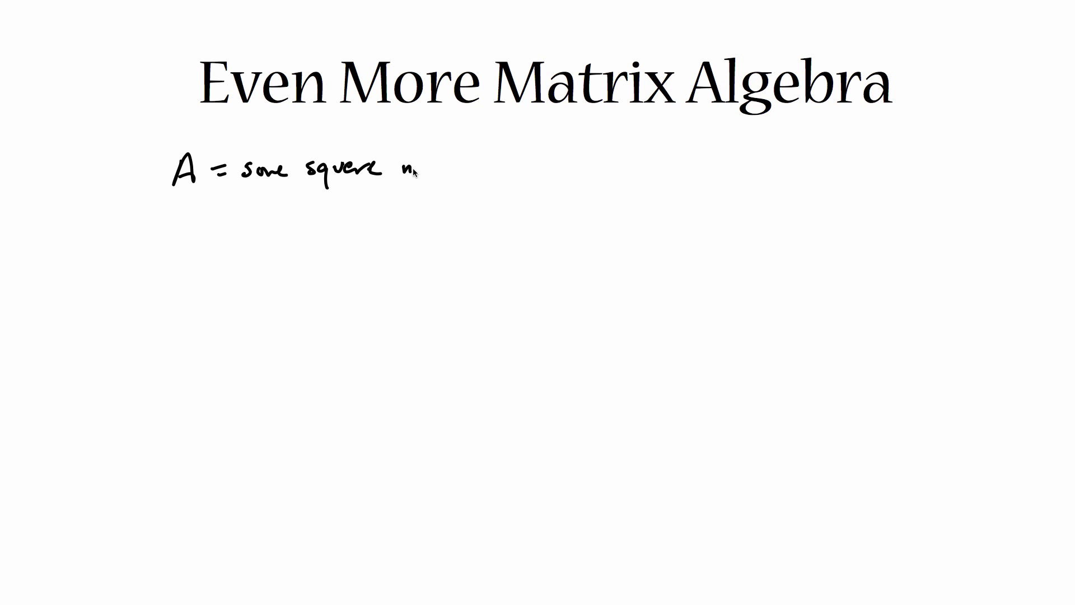
type("matrix")
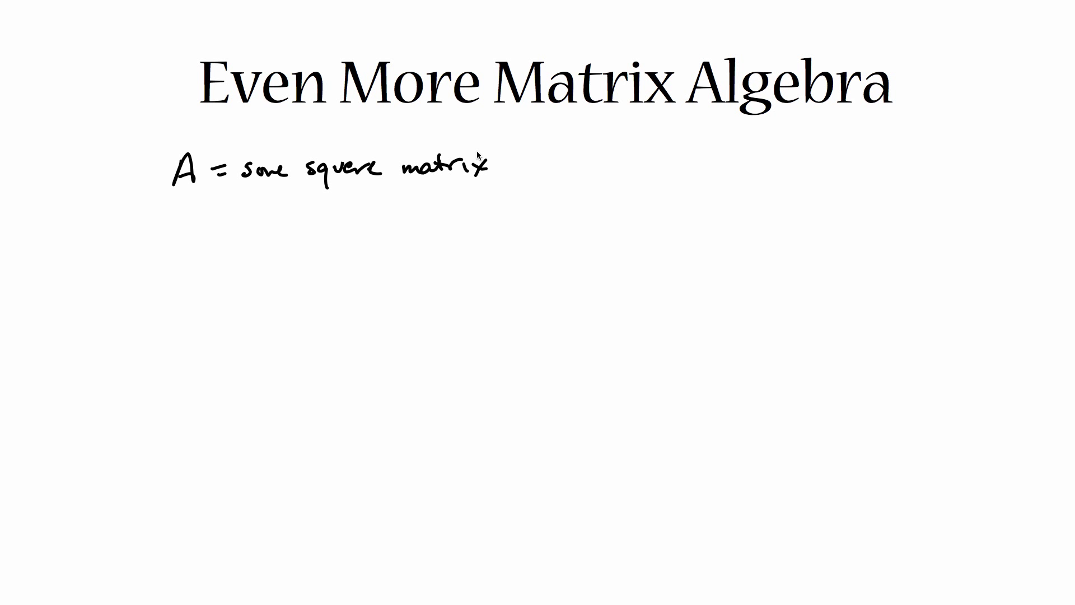
type("n")
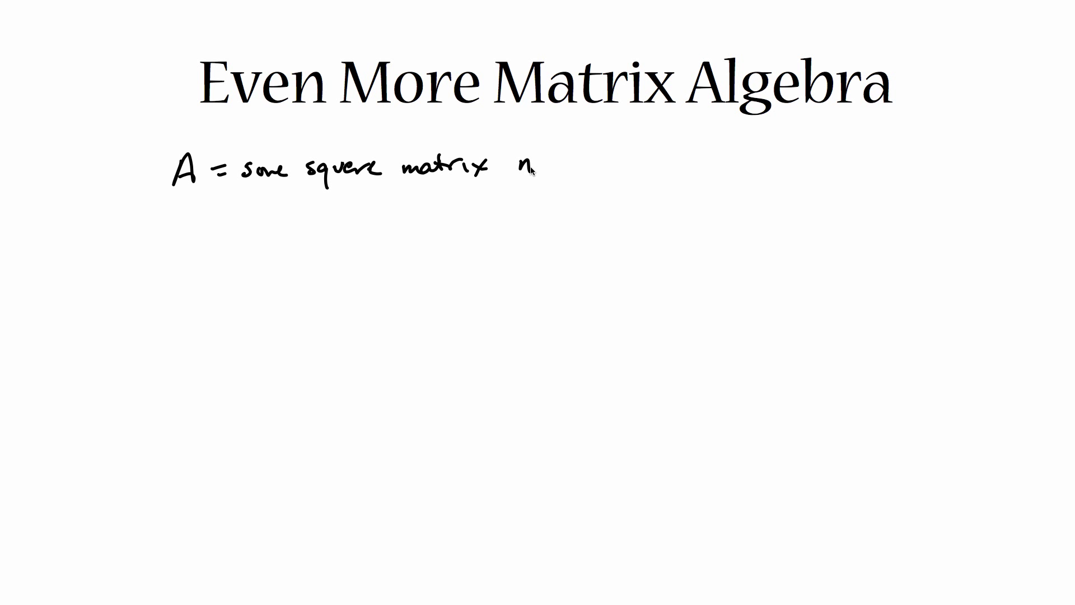
type("xn")
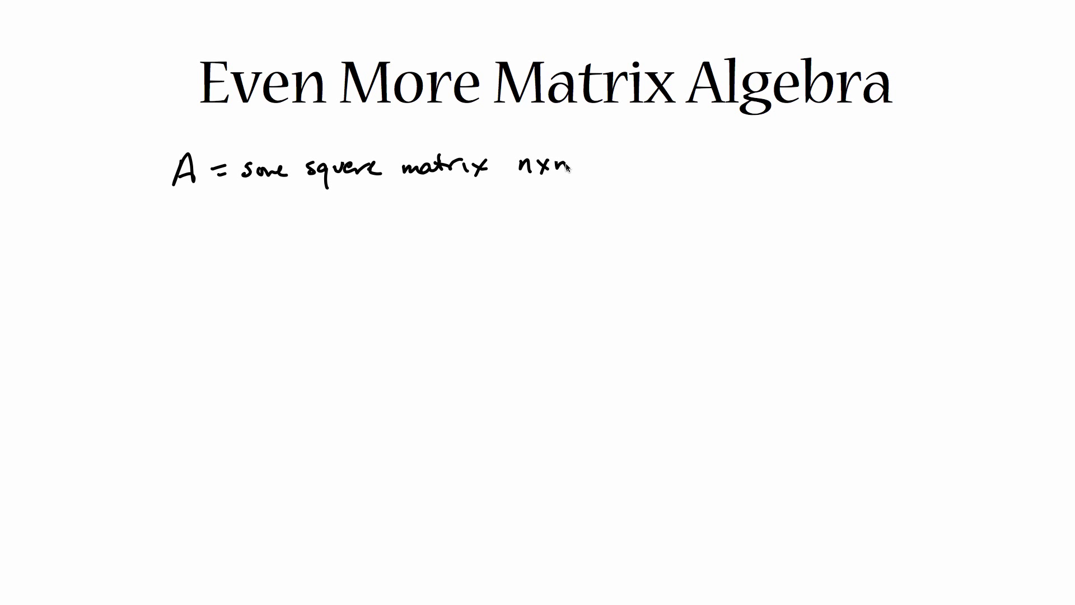
mouse_move(192, 220)
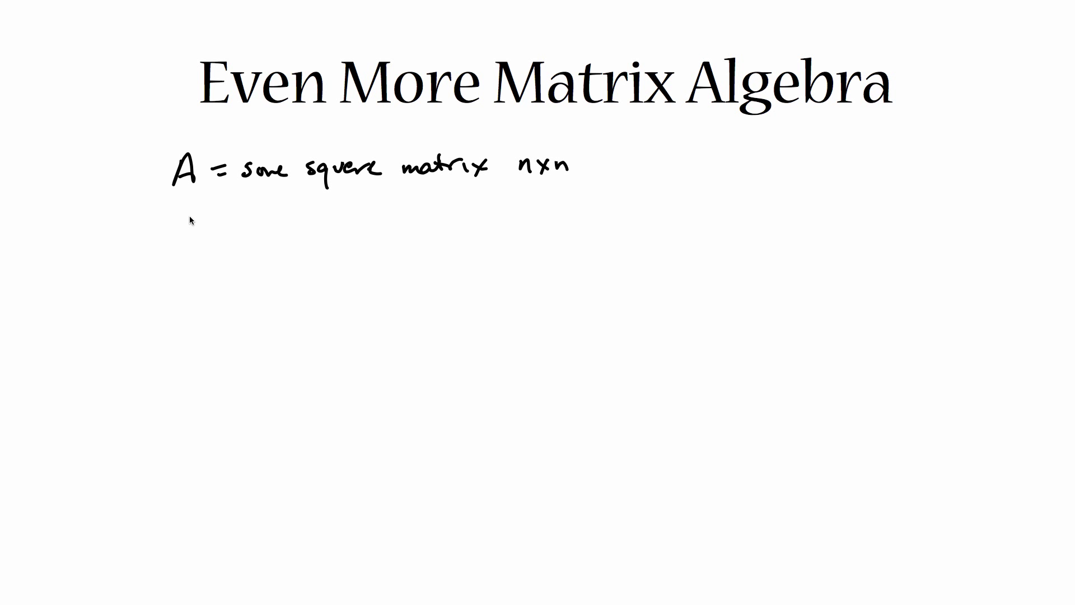
- Handwrite 'λ_i … λ_n = eigenvalues' below the matrix definition
left_click_drag(199, 205, 192, 226)
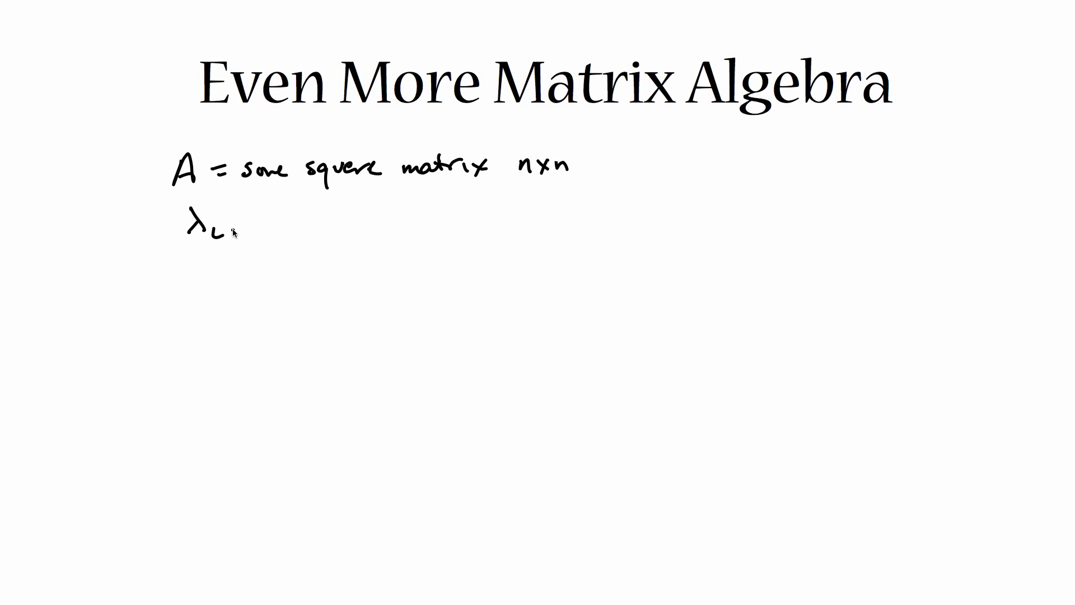
left_click_drag(233, 230, 302, 219)
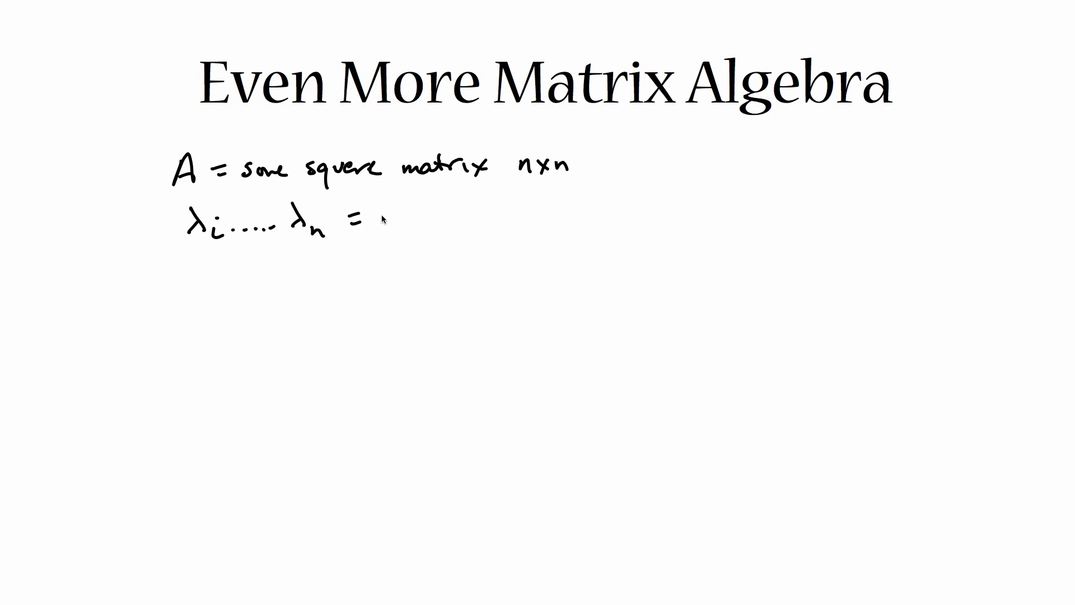
type("eigenvalues")
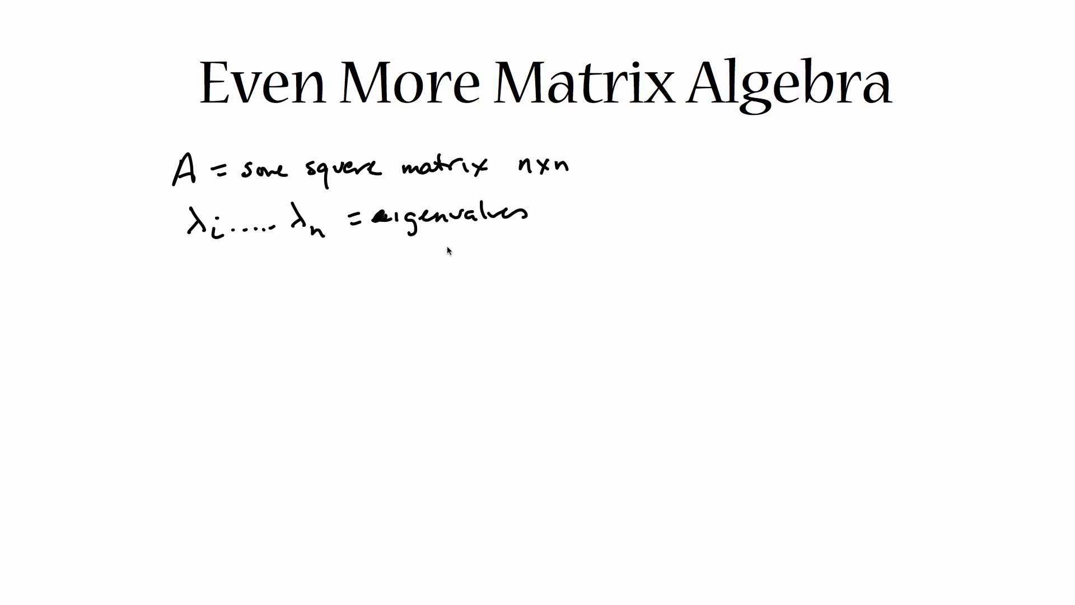
mouse_move(445, 251)
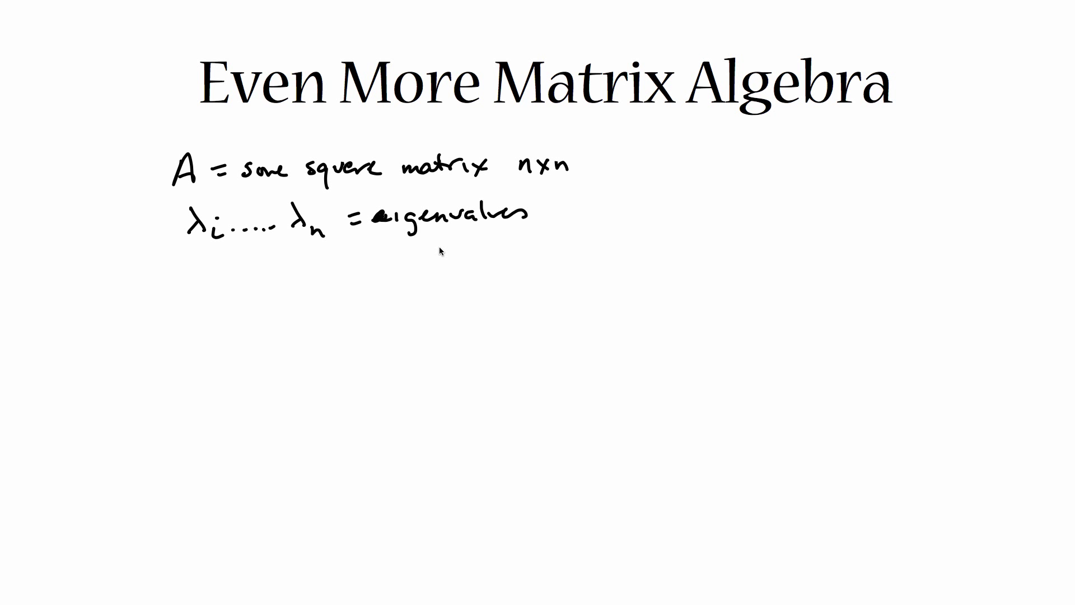
mouse_move(205, 250)
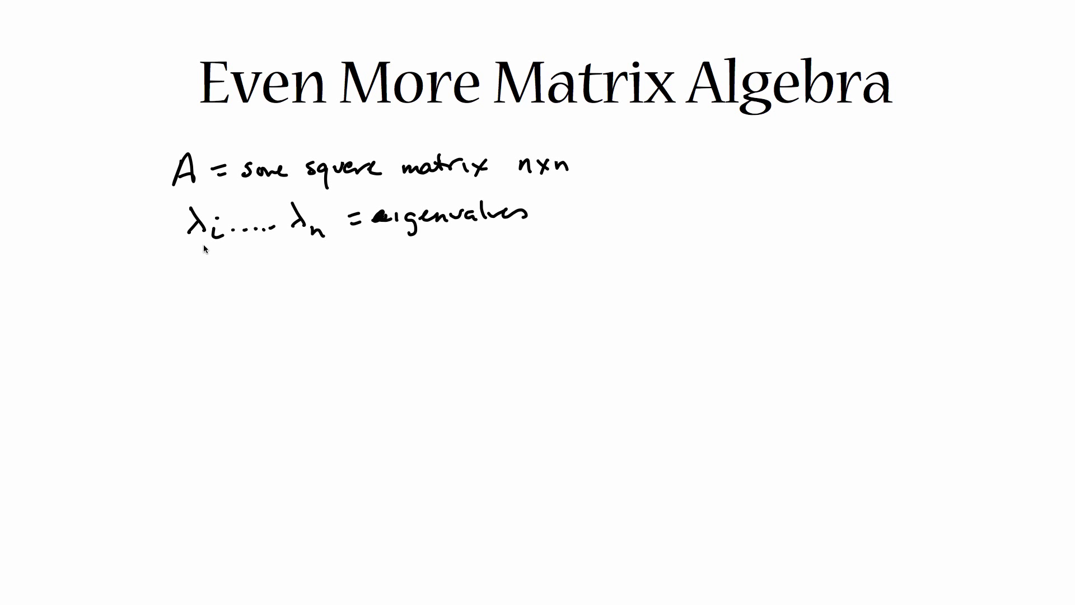
mouse_move(195, 284)
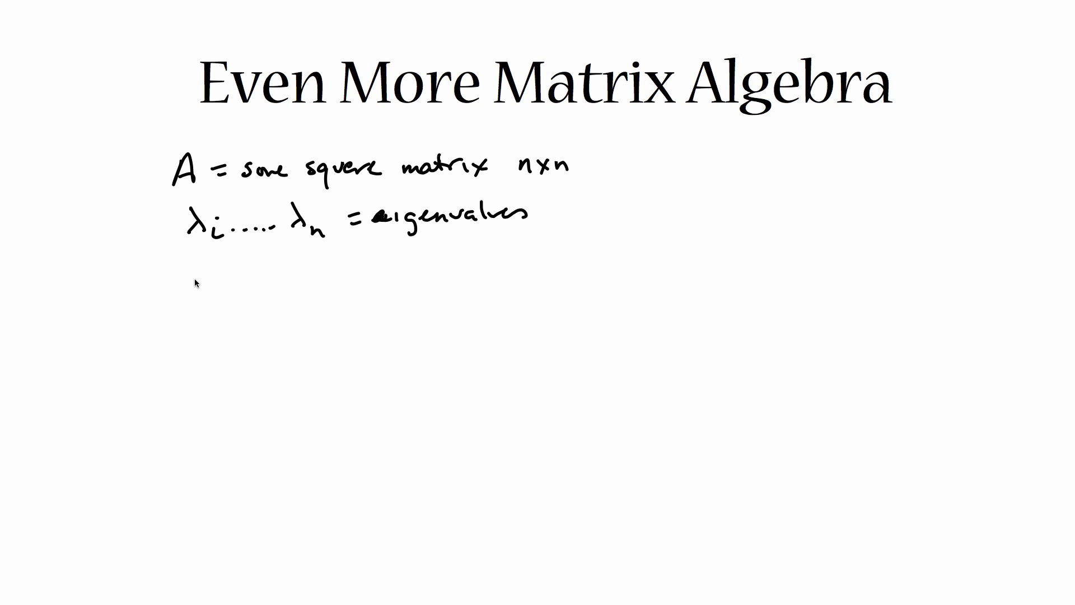
- Write u_i as a column vector of A and v_i^T = (v1 v2 … vn) as a row vector
left_click(205, 284)
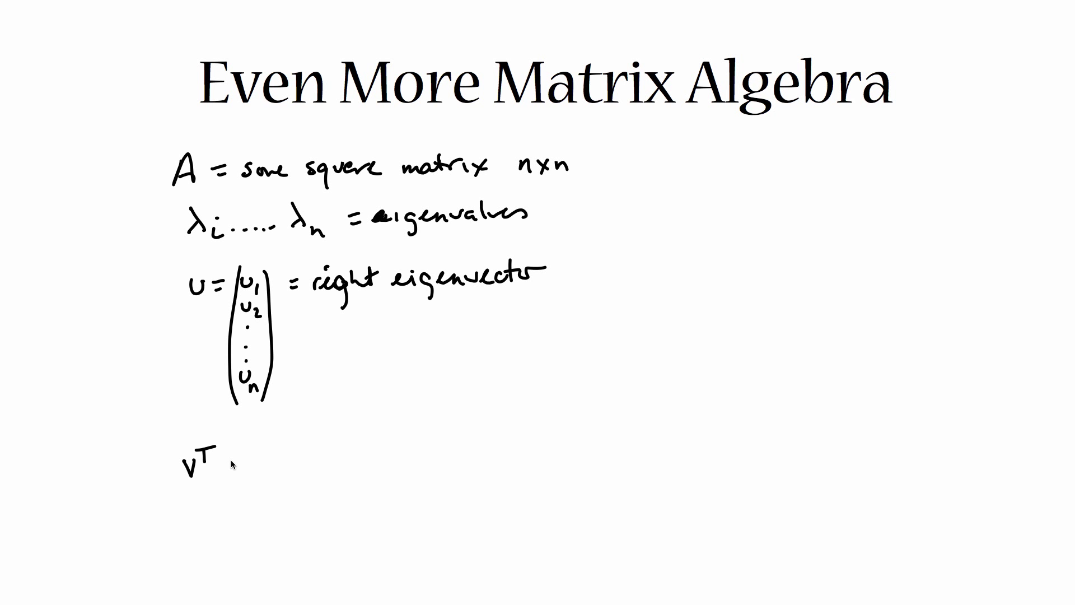
type("=")
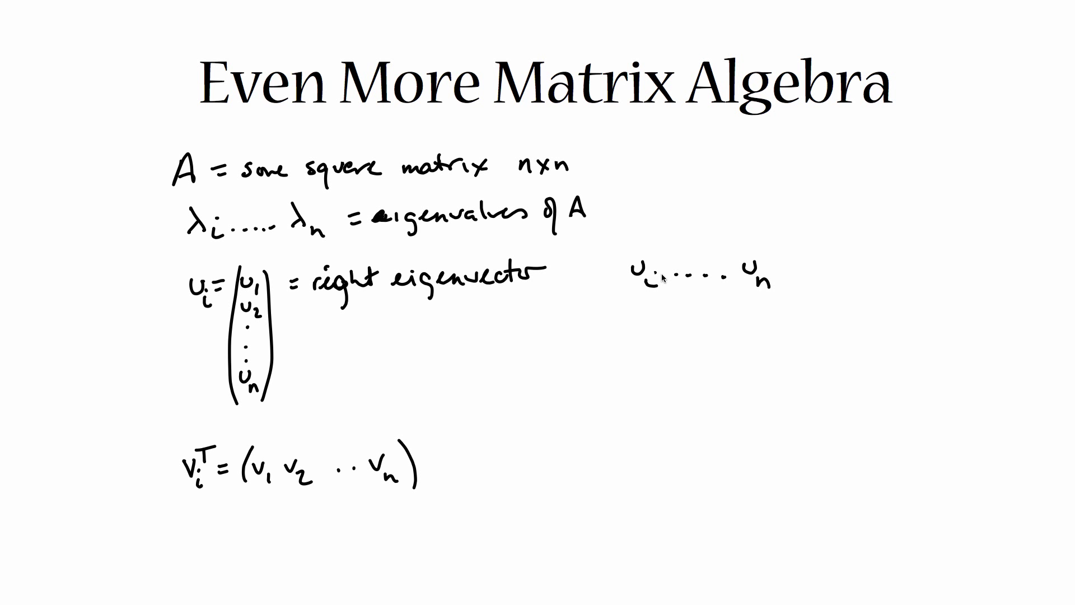
left_click(629, 466)
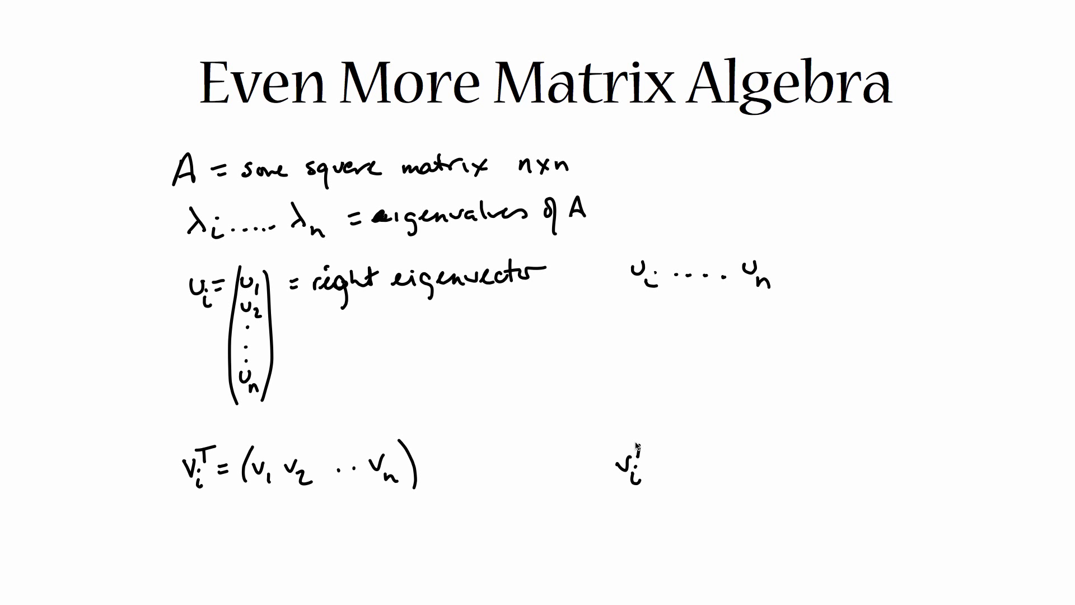
mouse_move(767, 473)
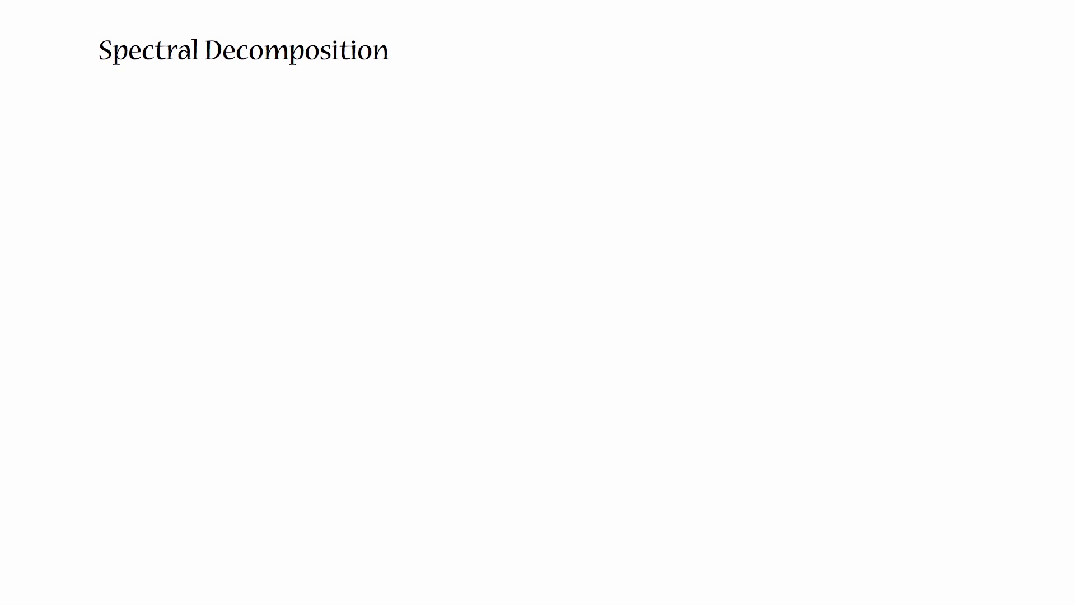
mouse_move(165, 165)
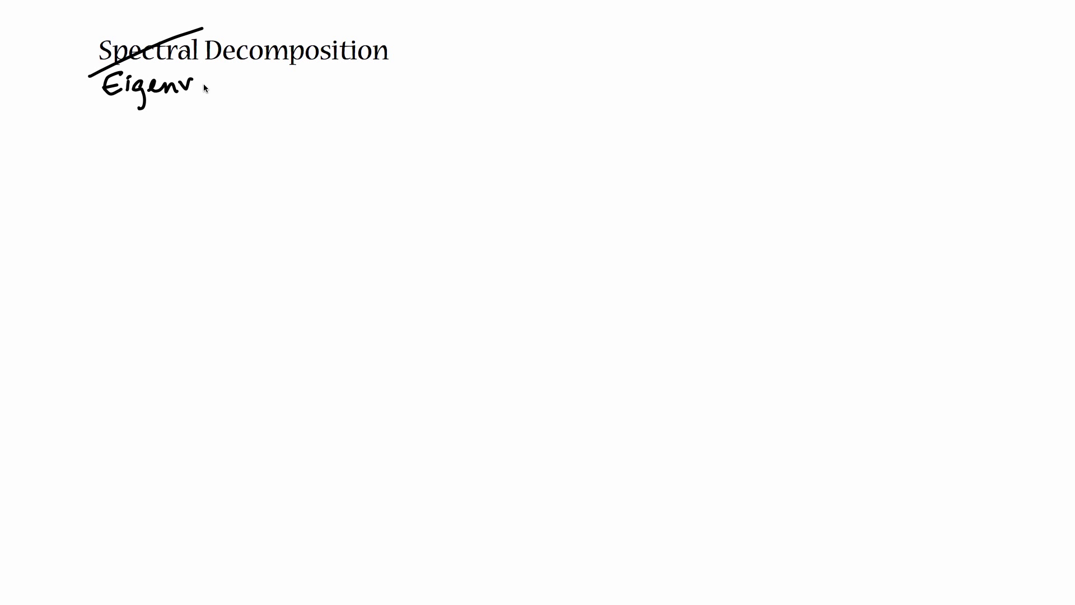
- Write 'Eigenvalue' beneath the struck-out 'Spectral' and begin 'A ='
type("alue")
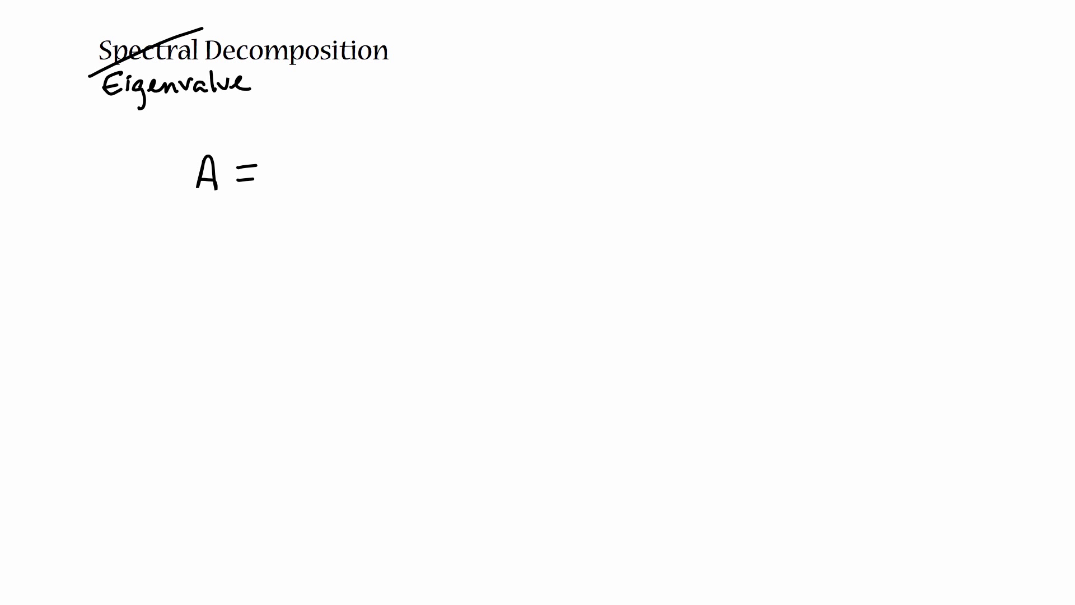
- Write Σ over i with λ_i after A =, and mark A as n×n
left_click_drag(281, 154, 298, 192)
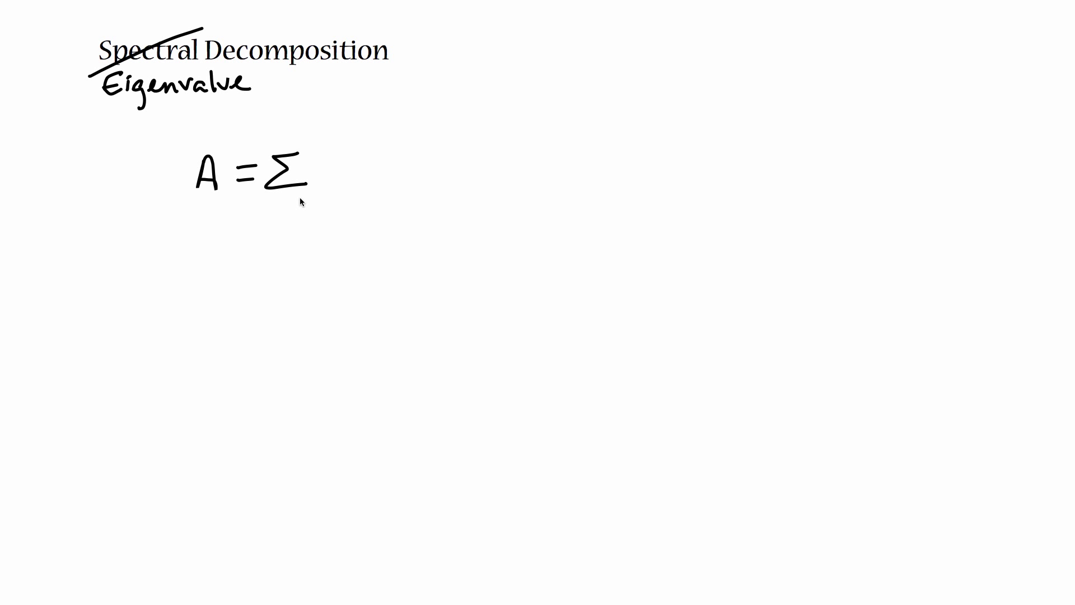
left_click_drag(281, 198, 287, 192)
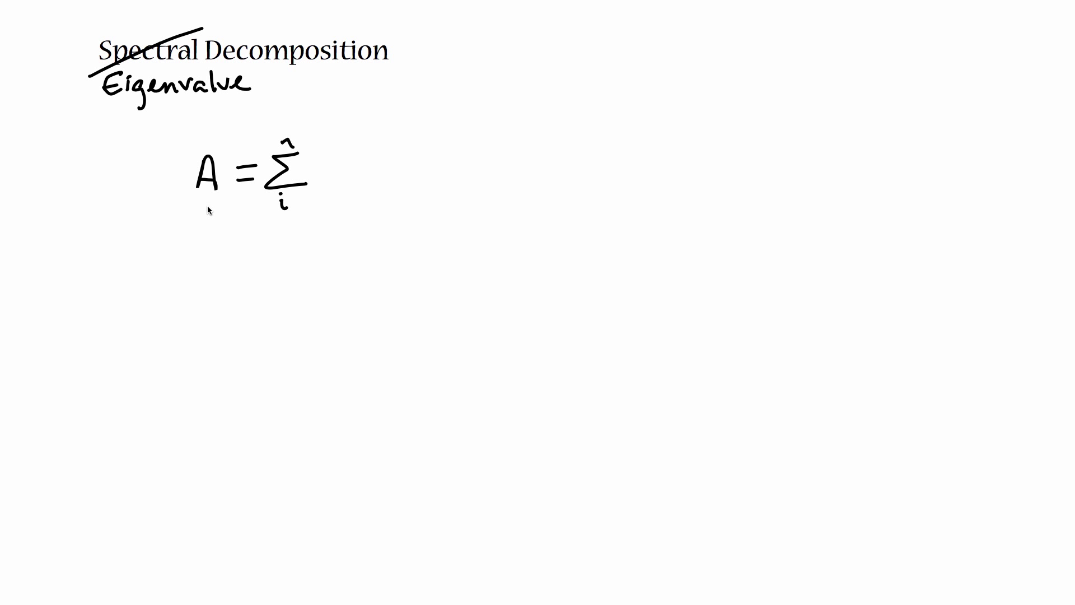
left_click_drag(168, 181, 144, 195)
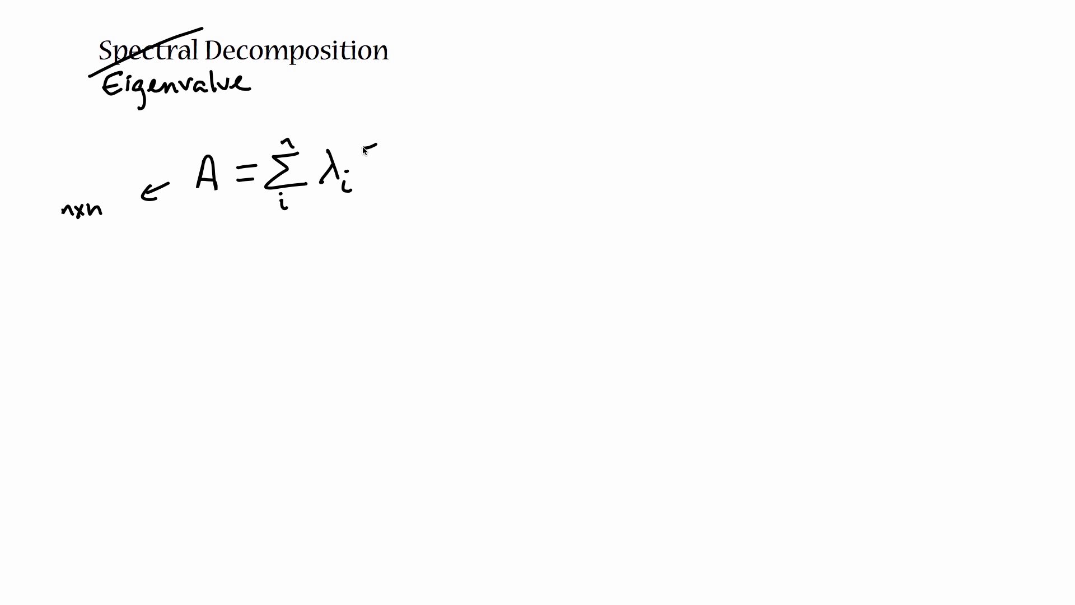
- Write the bracketed fraction u_i v_i^T over (v_i^T u_i)
left_click_drag(366, 147, 366, 249)
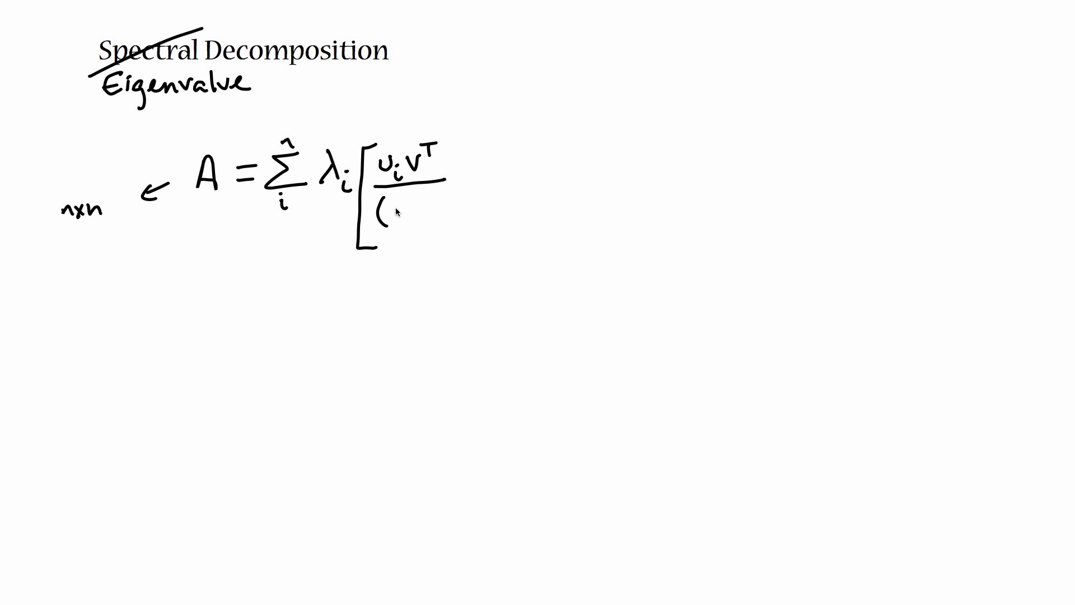
mouse_move(396, 220)
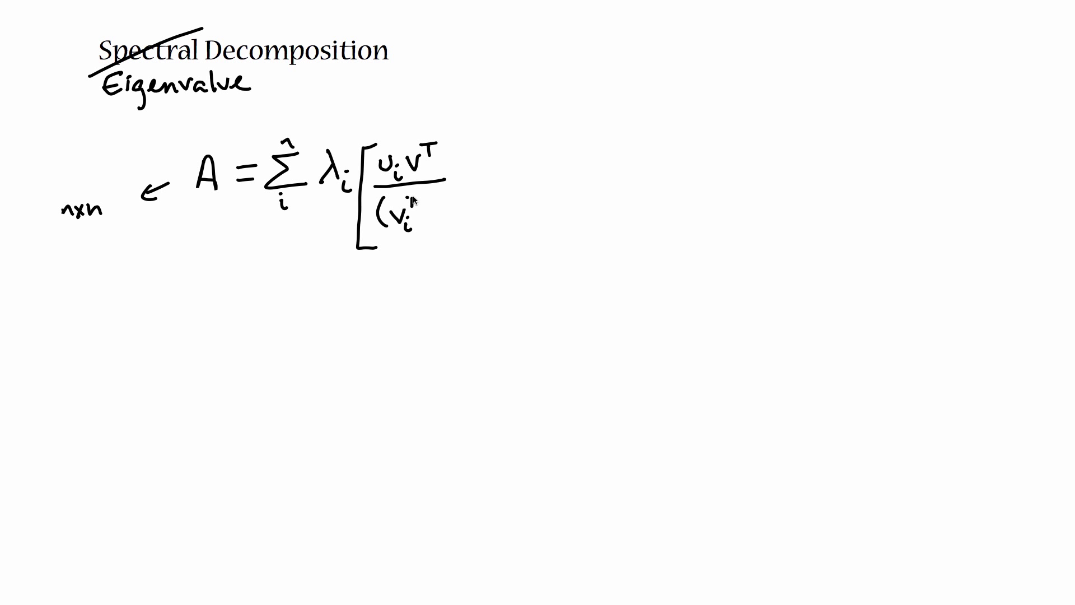
left_click_drag(408, 213, 446, 220)
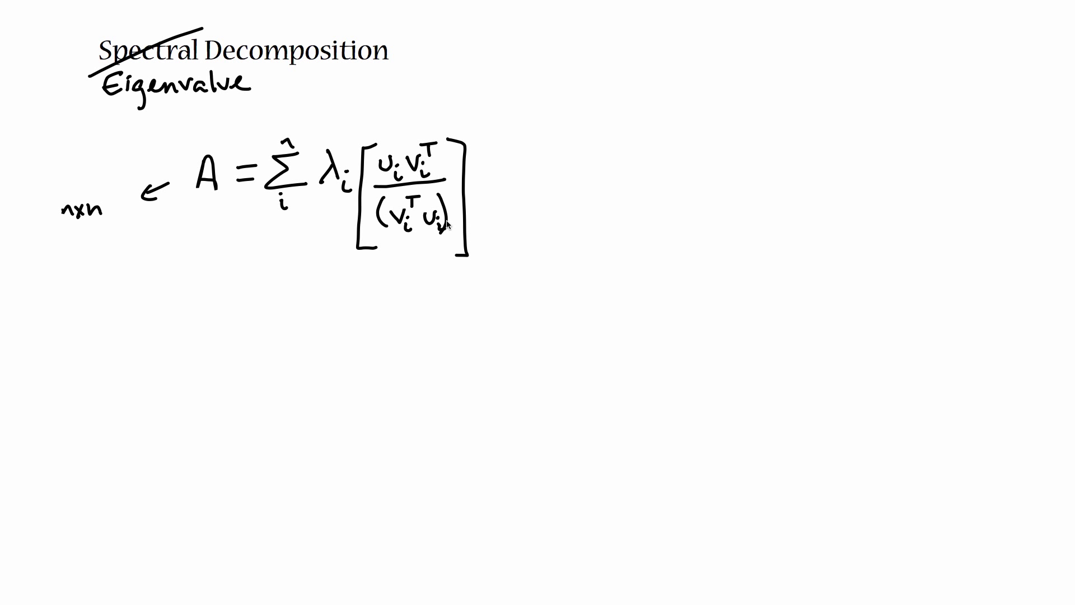
mouse_move(469, 205)
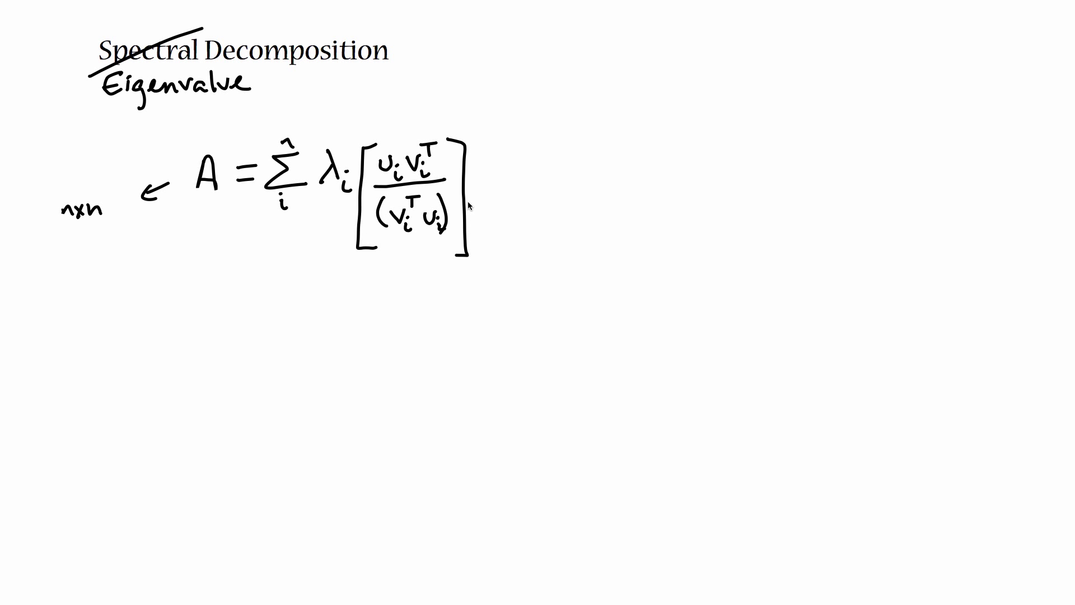
mouse_move(477, 229)
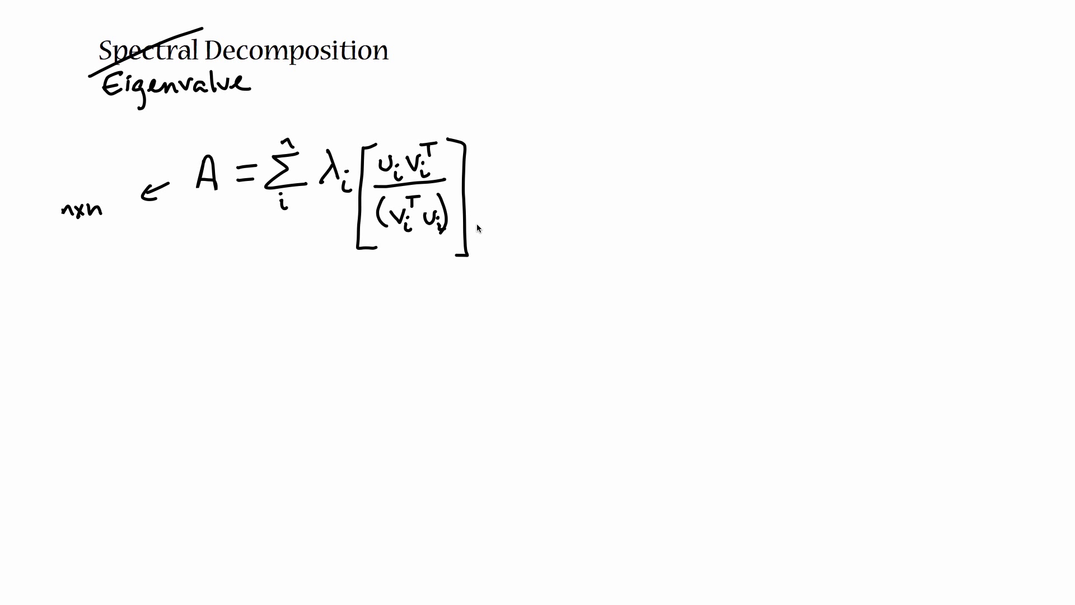
mouse_move(397, 180)
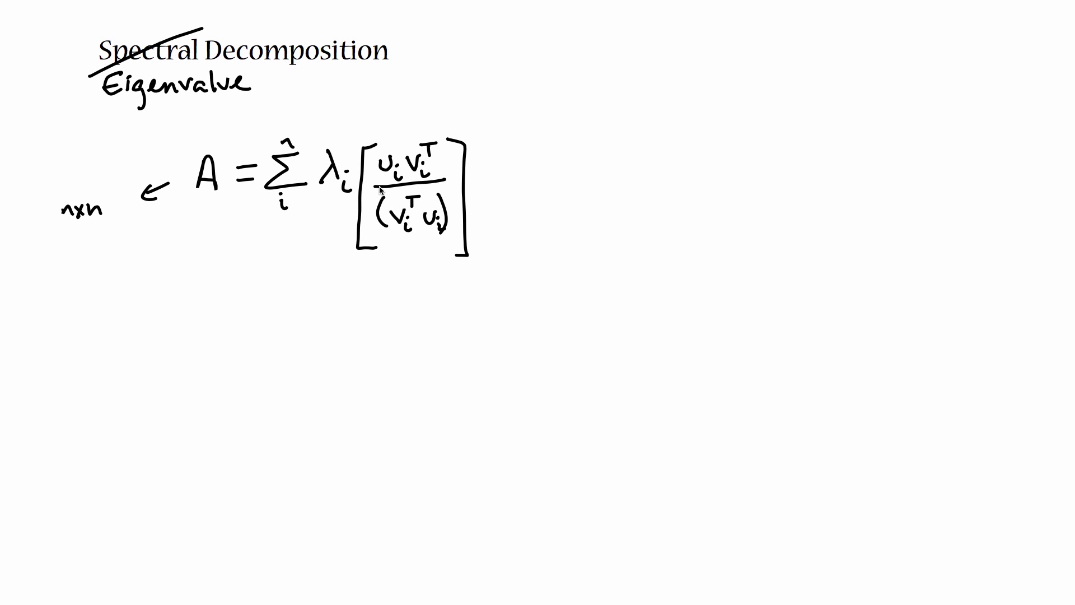
mouse_move(428, 165)
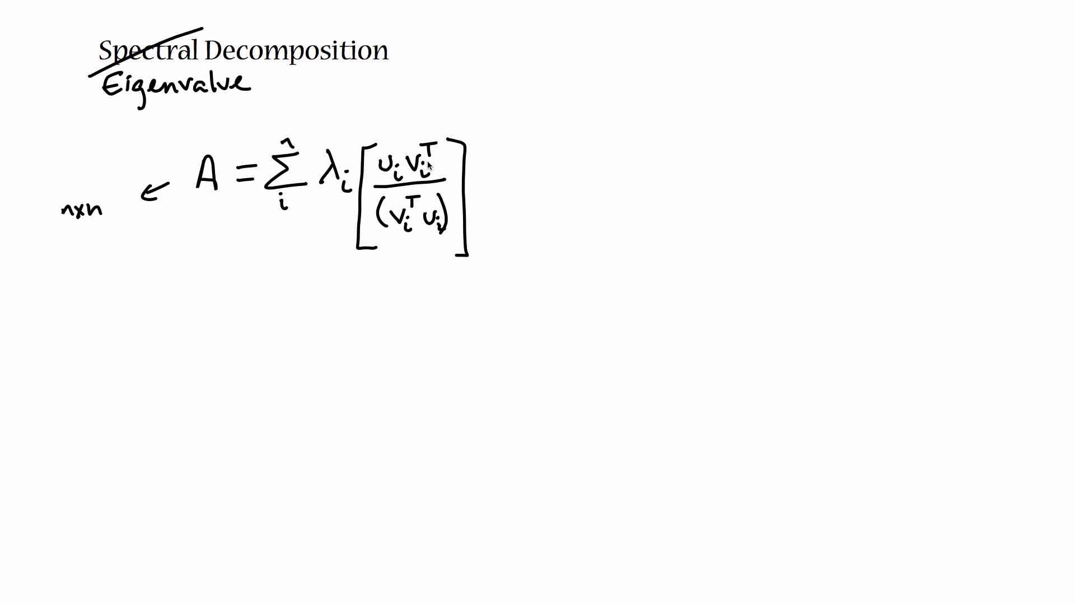
mouse_move(131, 401)
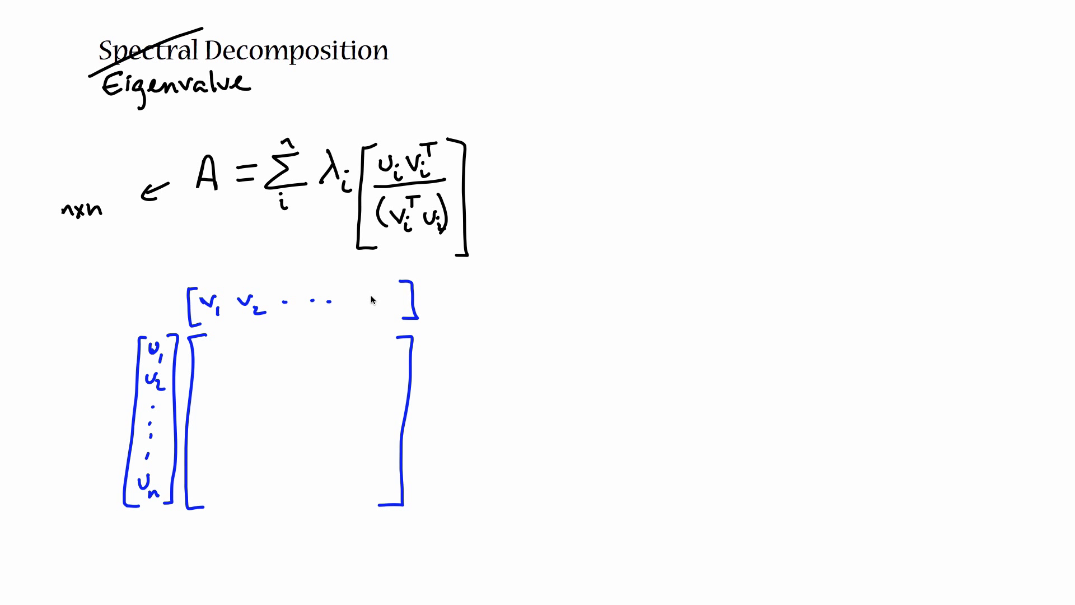
- Write vn to close the blue row vector v1 v2 … vn
left_click(379, 305)
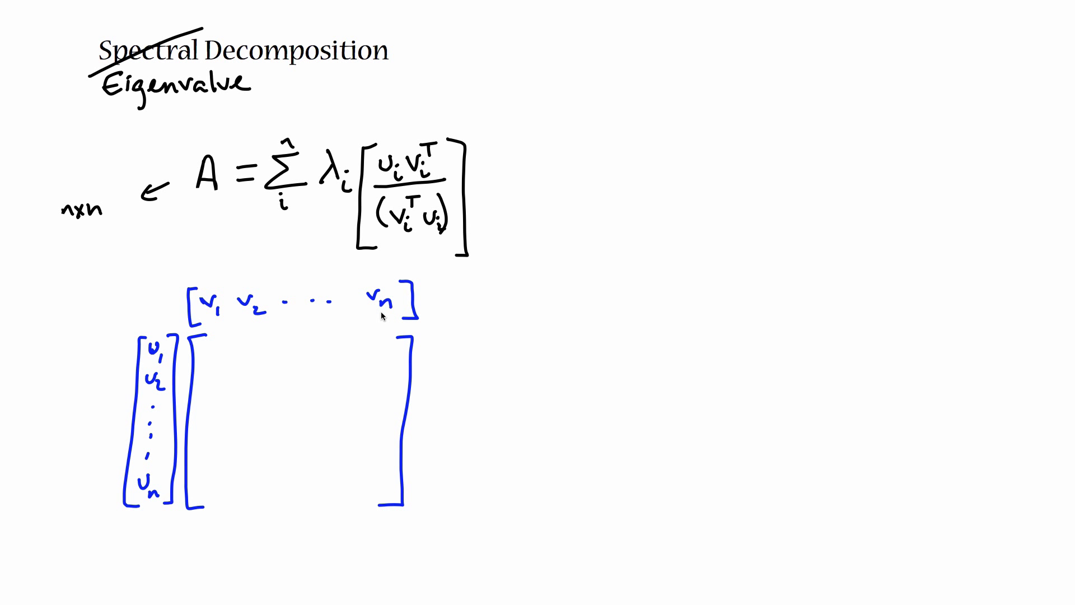
mouse_move(252, 388)
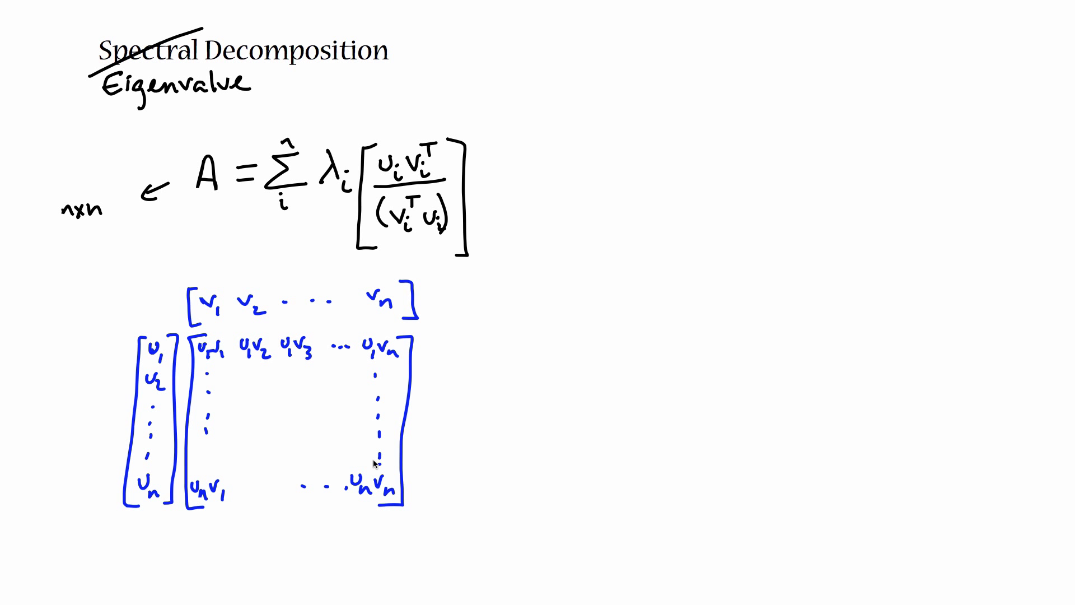
mouse_move(388, 165)
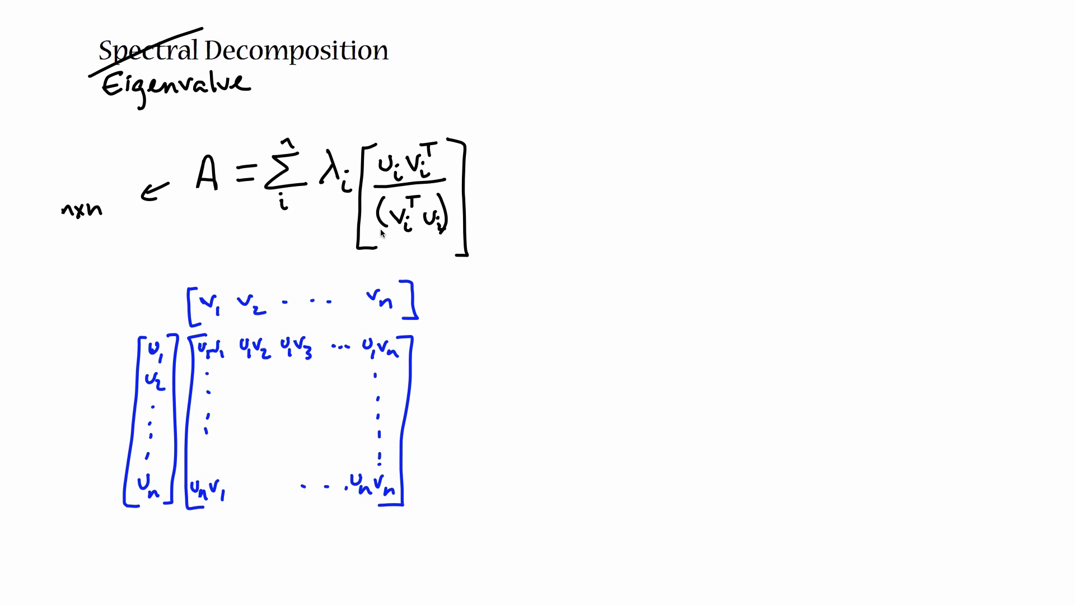
mouse_move(513, 390)
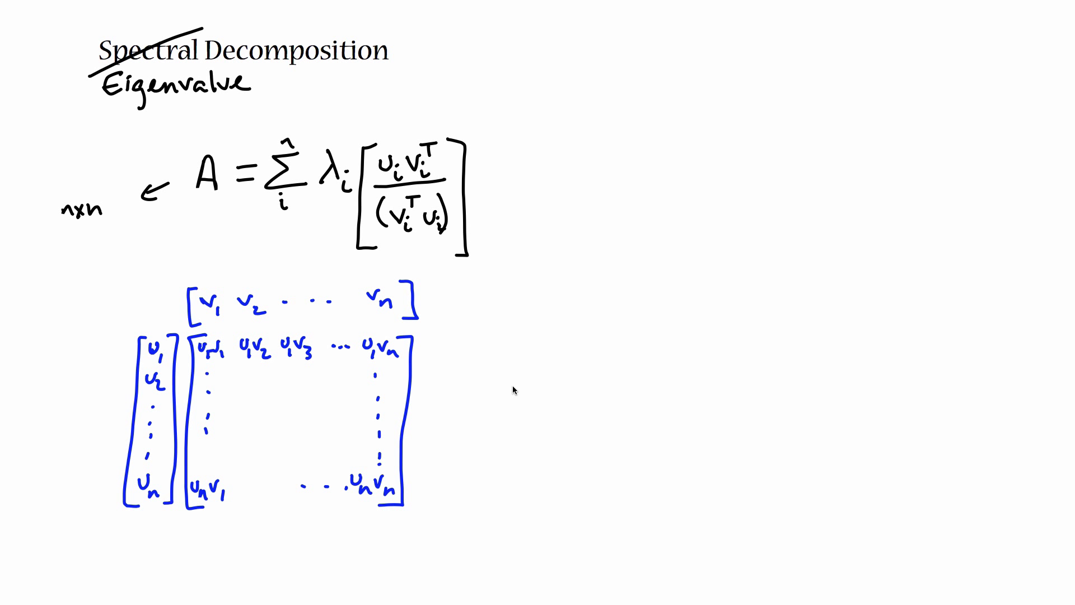
mouse_move(520, 476)
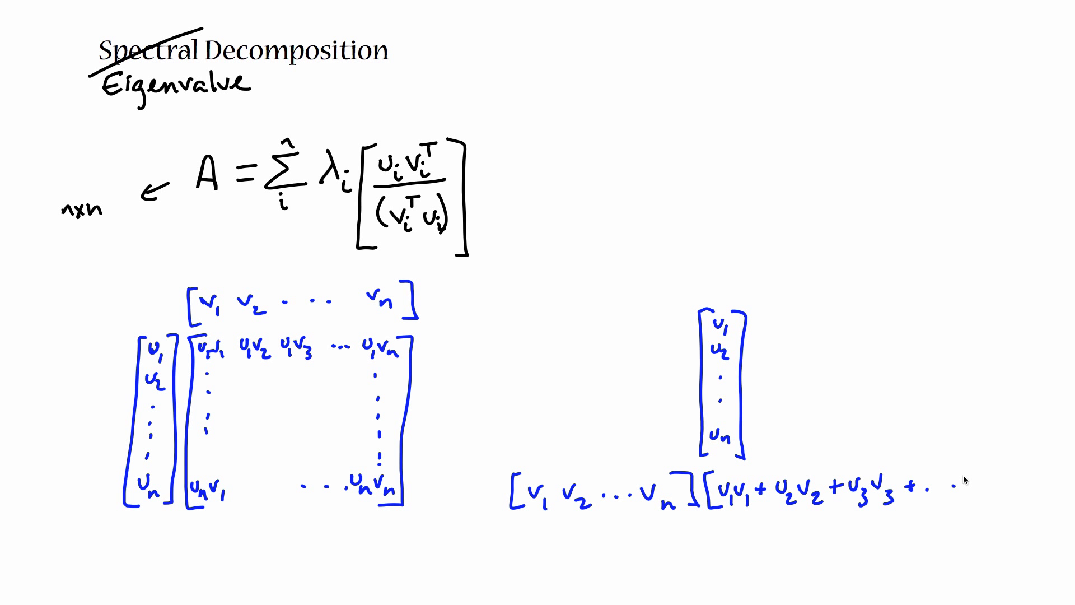
mouse_move(1001, 494)
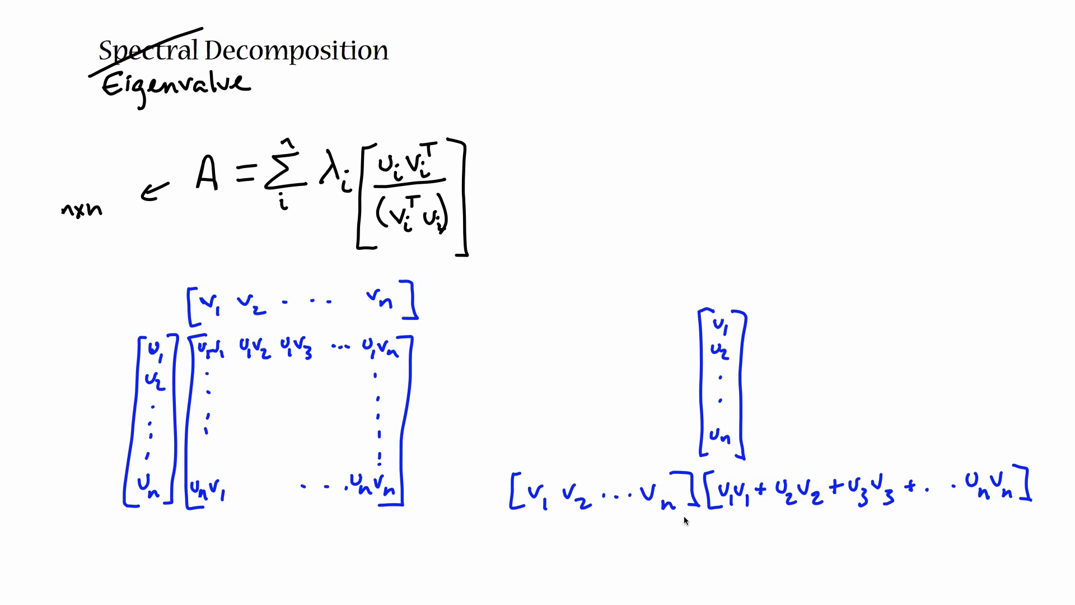
mouse_move(199, 526)
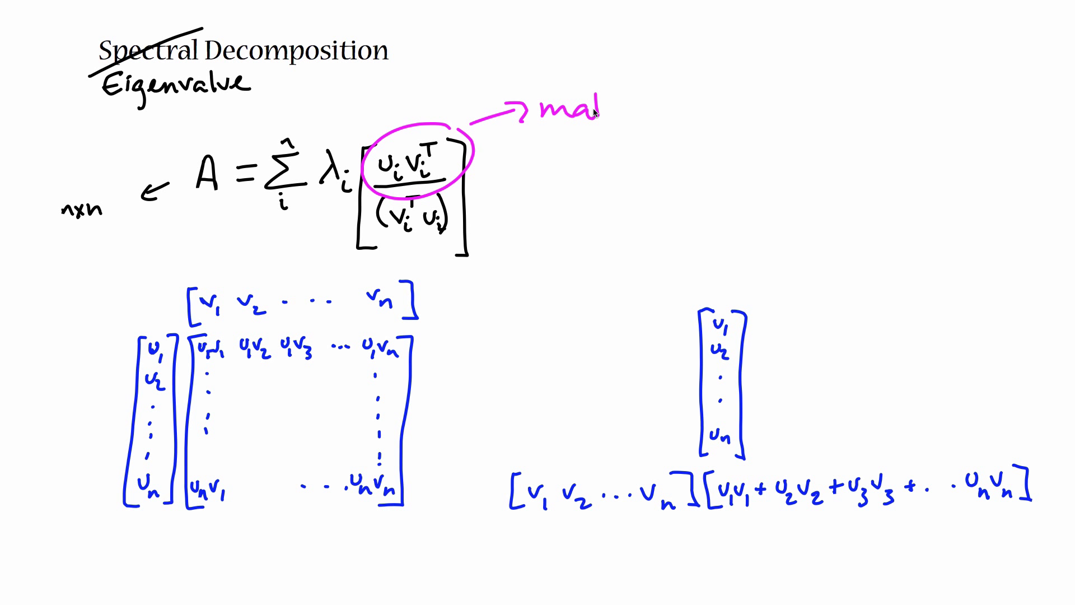
- Finish the pink label 'matrix' beside the circled numerator u_i v_i^T
type("trix")
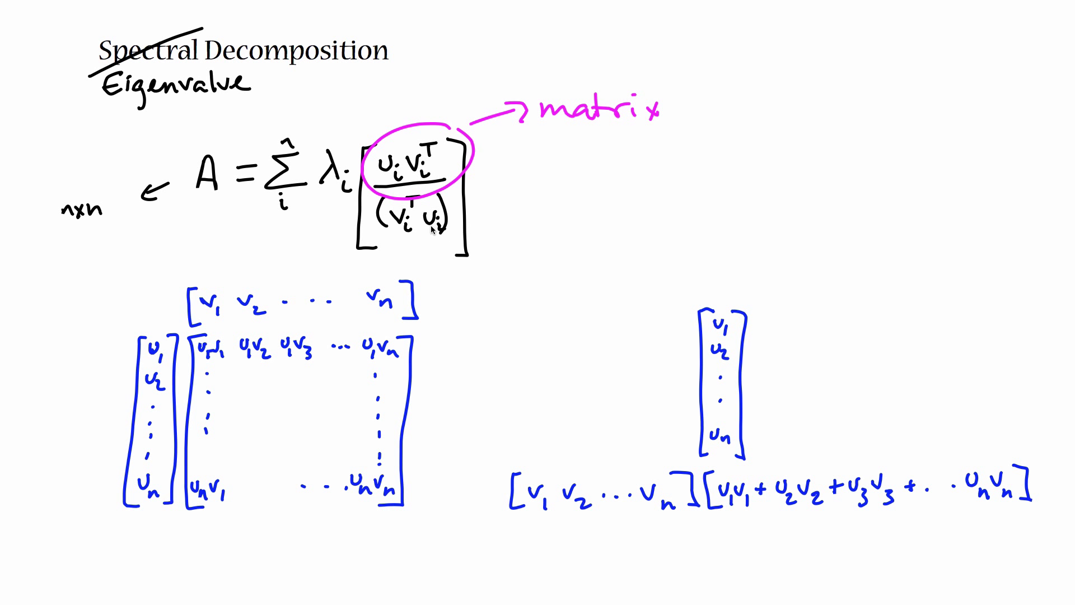
mouse_move(394, 245)
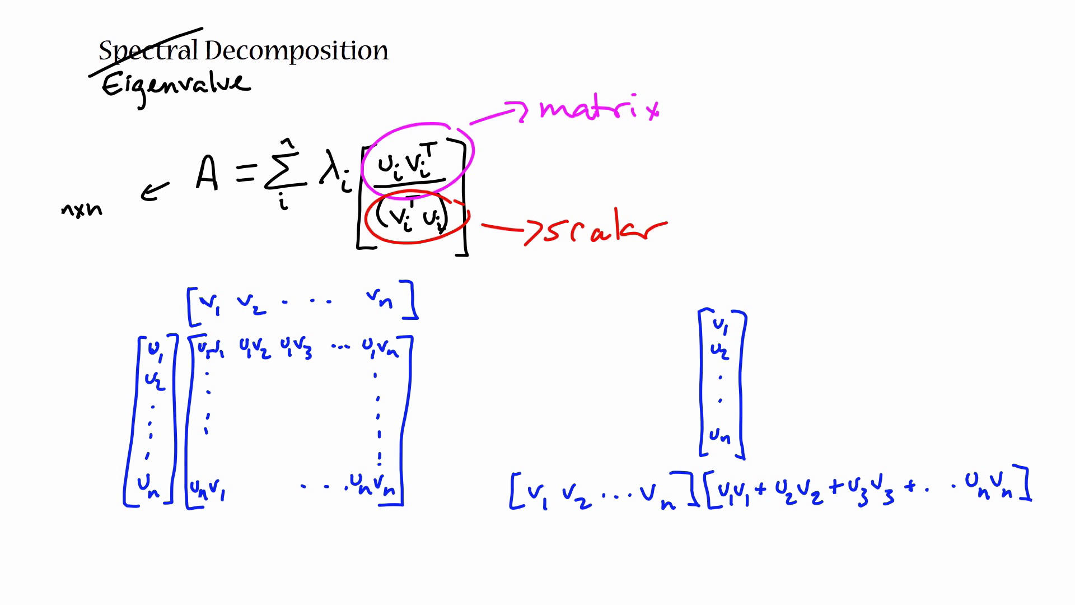
mouse_move(720, 161)
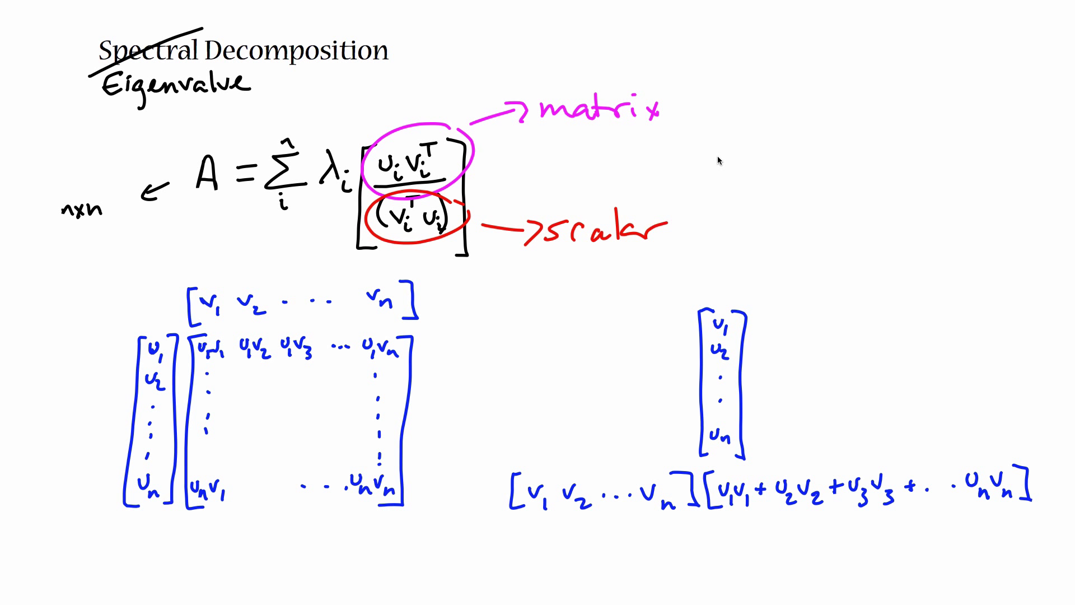
mouse_move(706, 140)
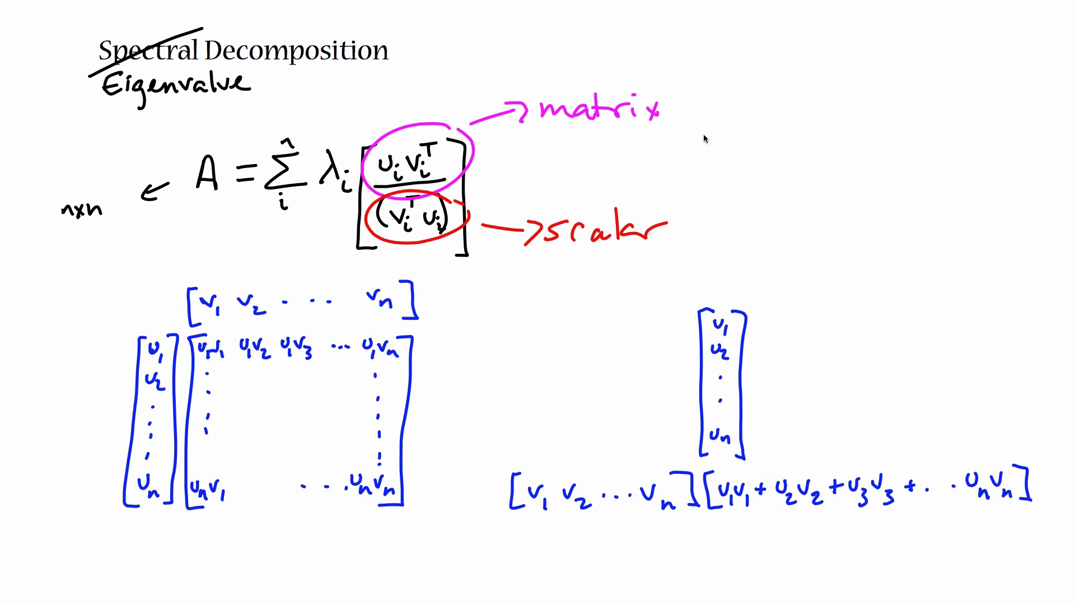
mouse_move(719, 155)
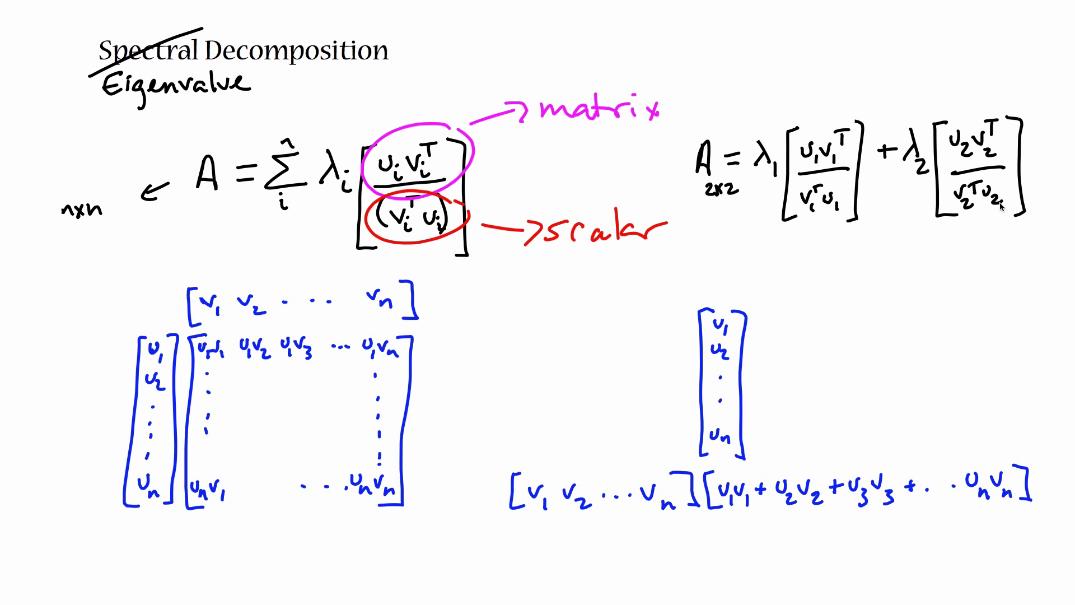
- Start a fresh blank page after the 2x2 expansion example
left_click(190, 78)
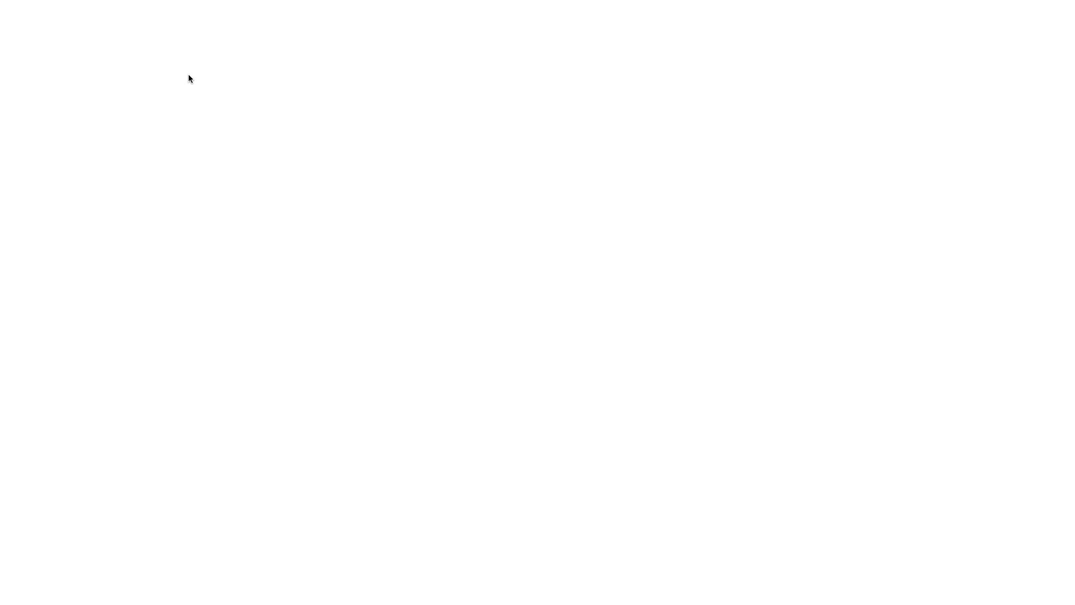
- Handwrite P_i = [u_i v_i^T] / (v_i^T u_i) on the new page
left_click_drag(199, 68, 175, 134)
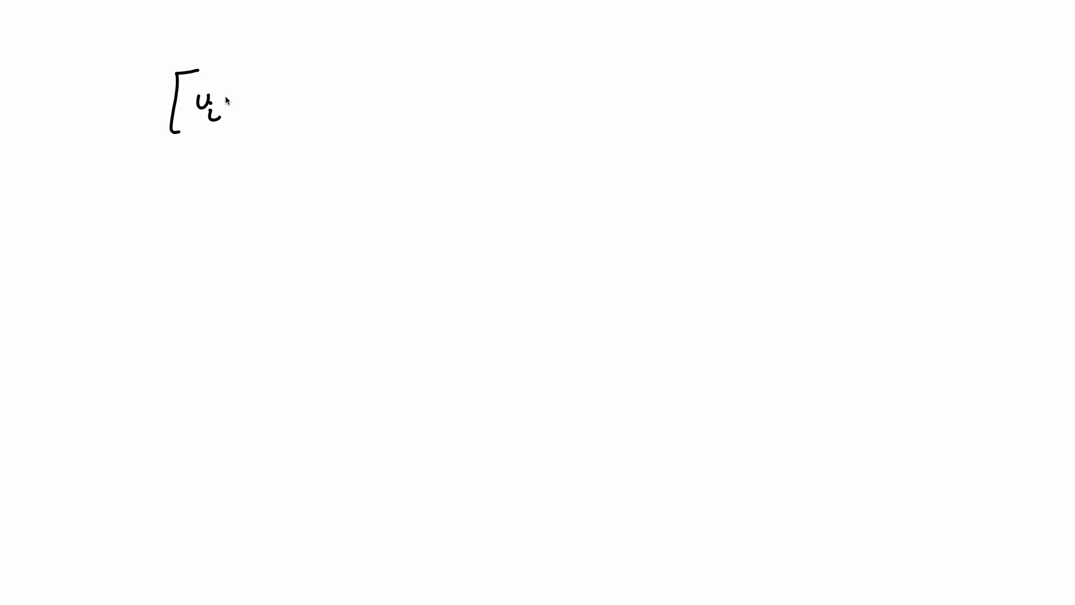
left_click_drag(230, 106, 264, 82)
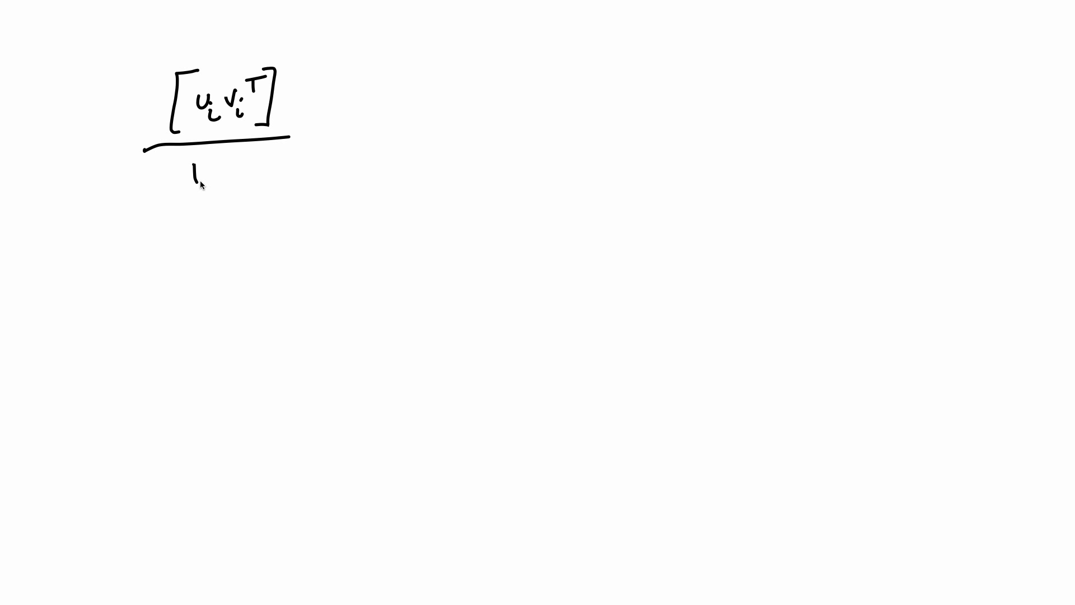
left_click_drag(192, 164, 219, 185)
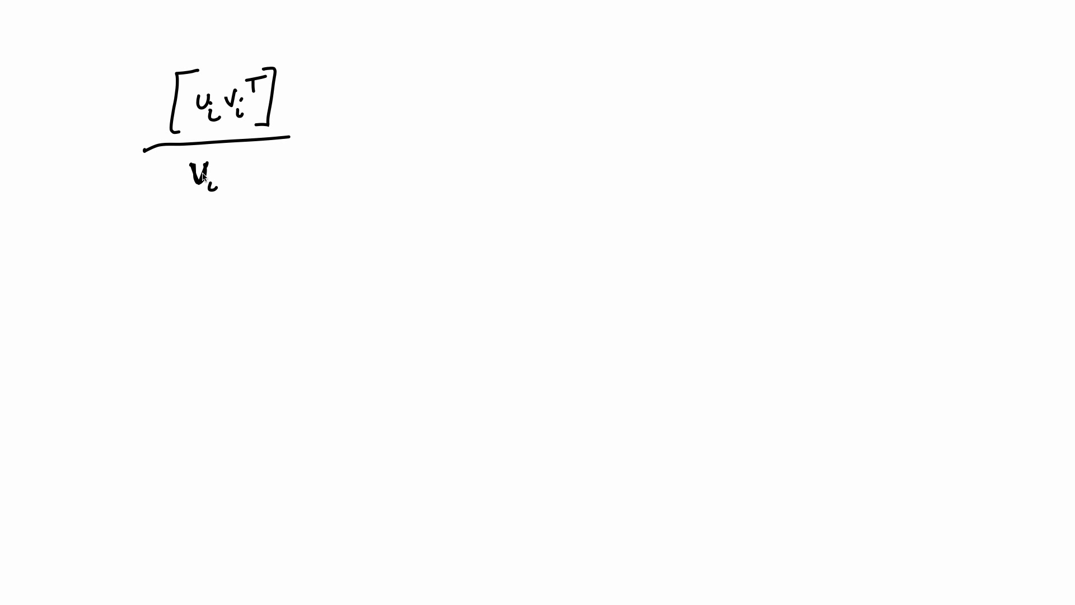
left_click_drag(219, 171, 247, 178)
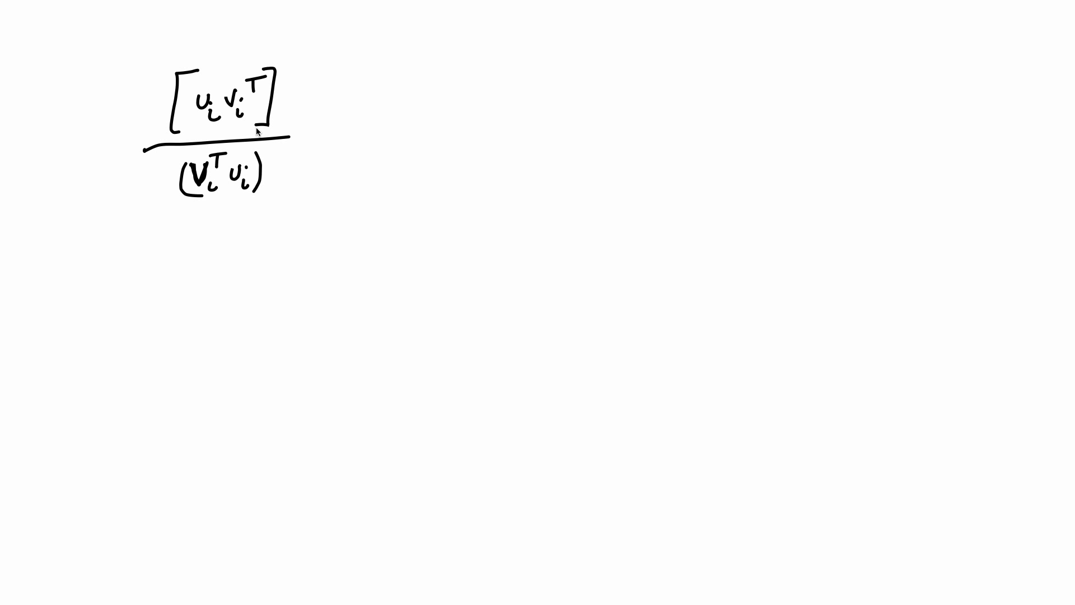
left_click_drag(123, 130, 117, 138)
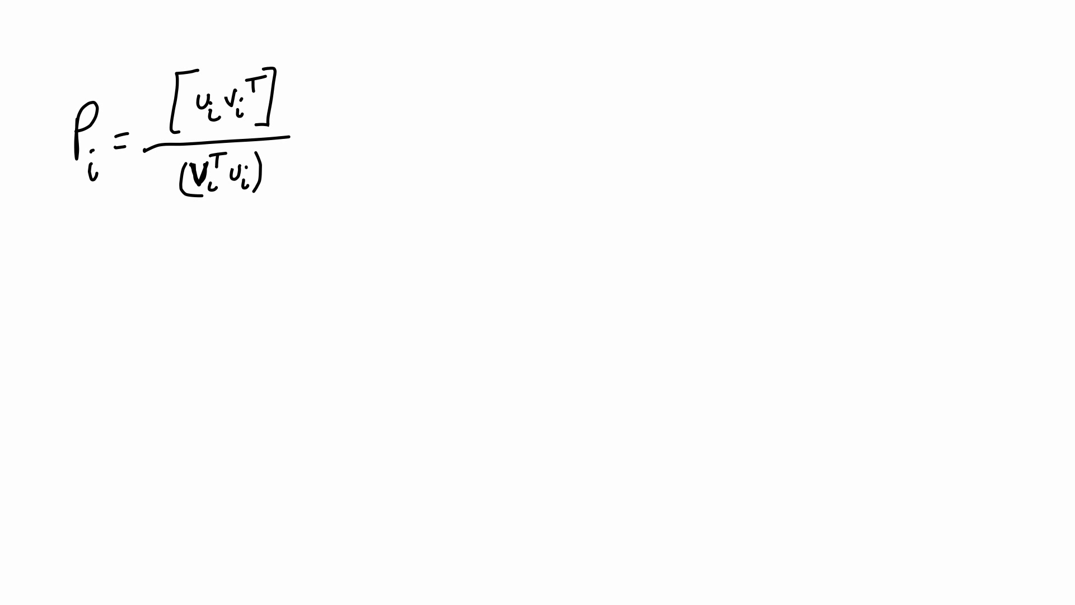
mouse_move(315, 61)
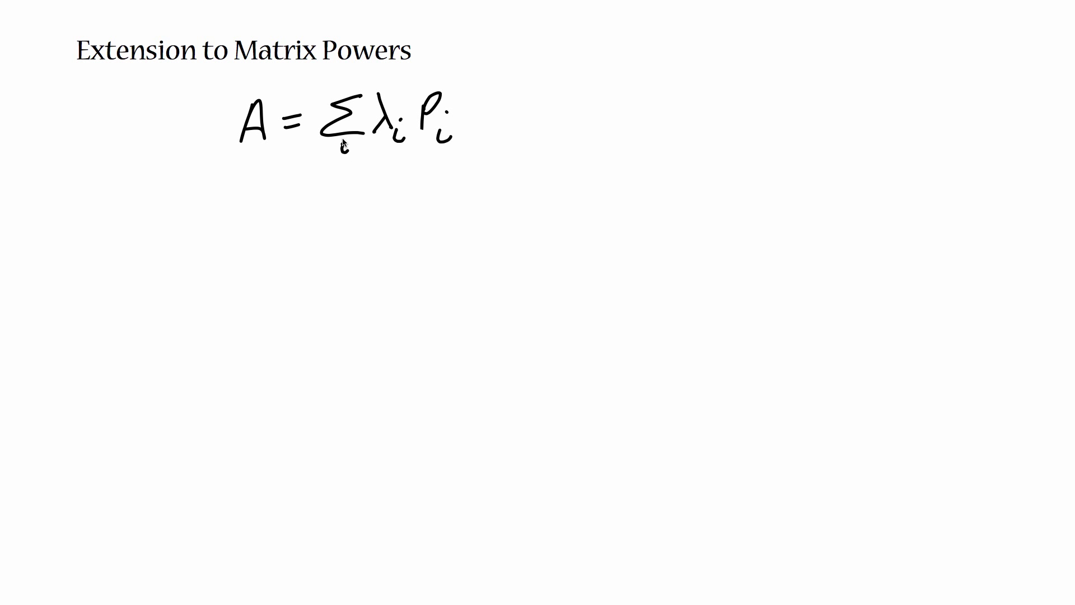
mouse_move(290, 272)
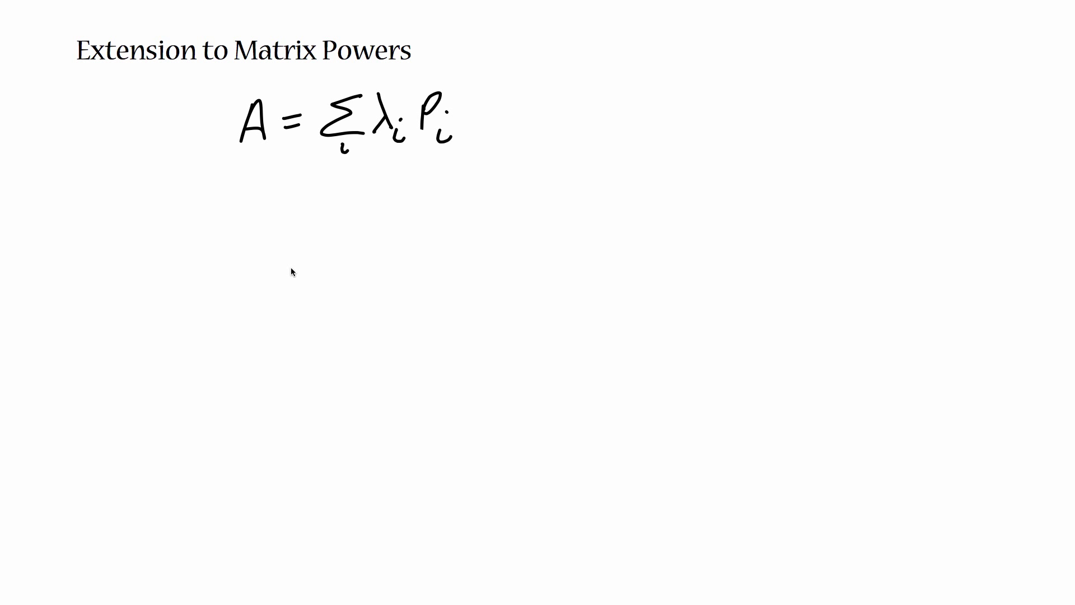
mouse_move(253, 216)
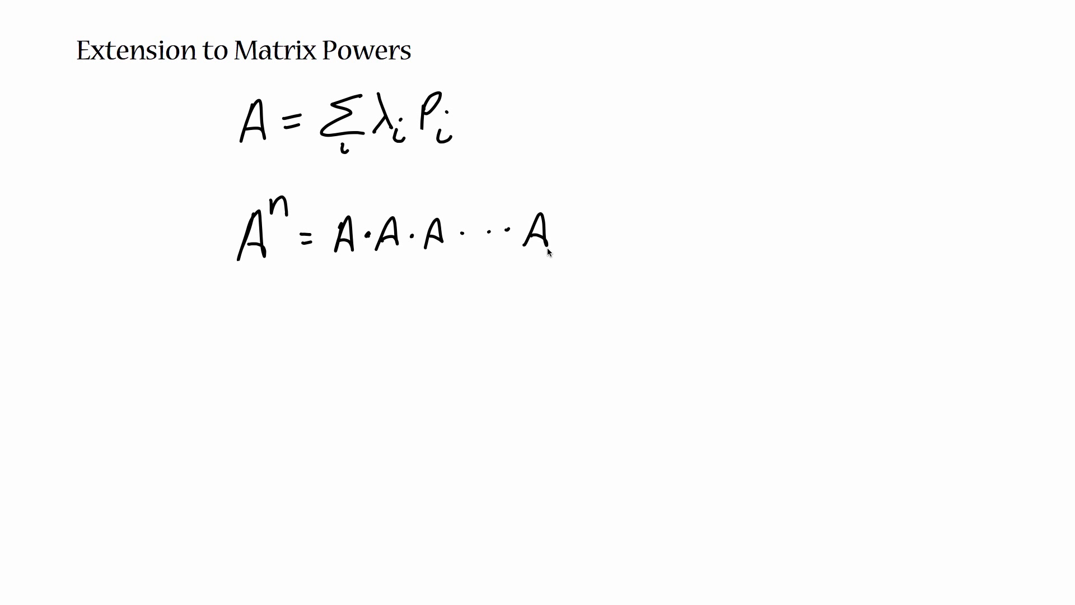
mouse_move(612, 219)
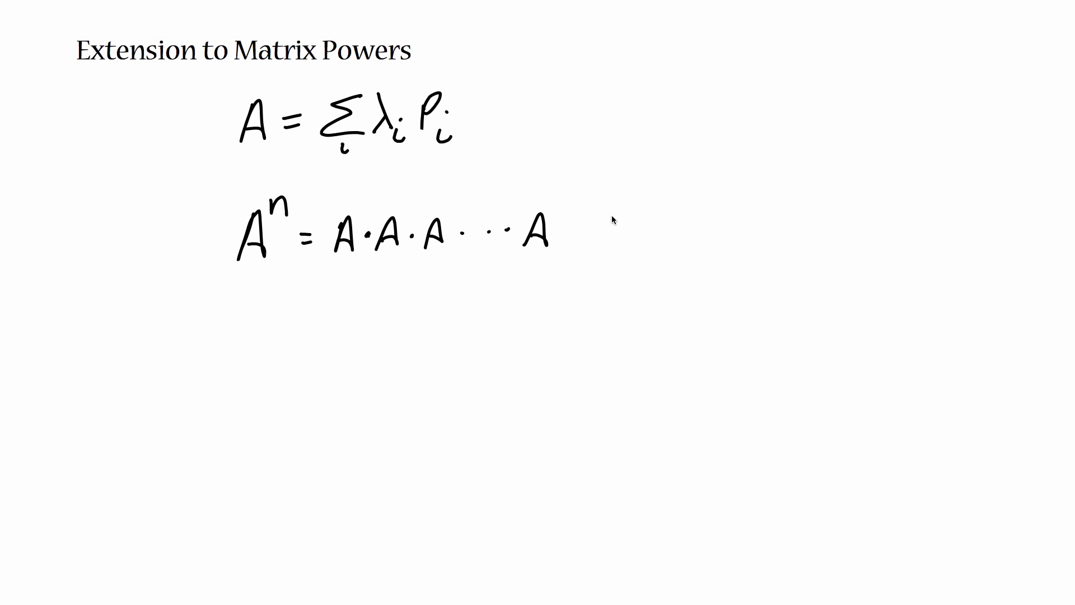
mouse_move(582, 281)
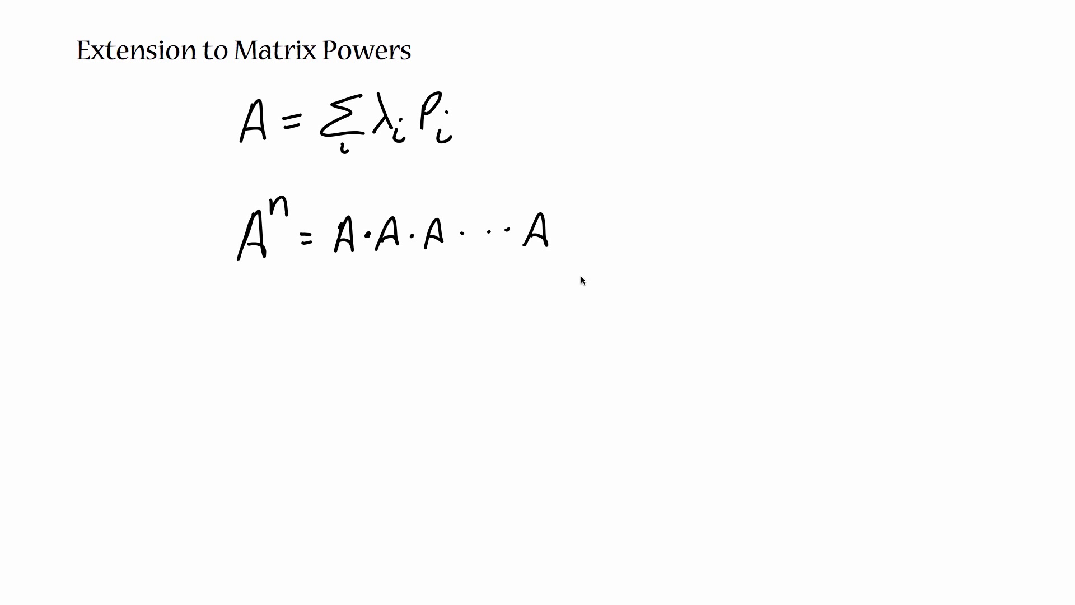
mouse_move(309, 309)
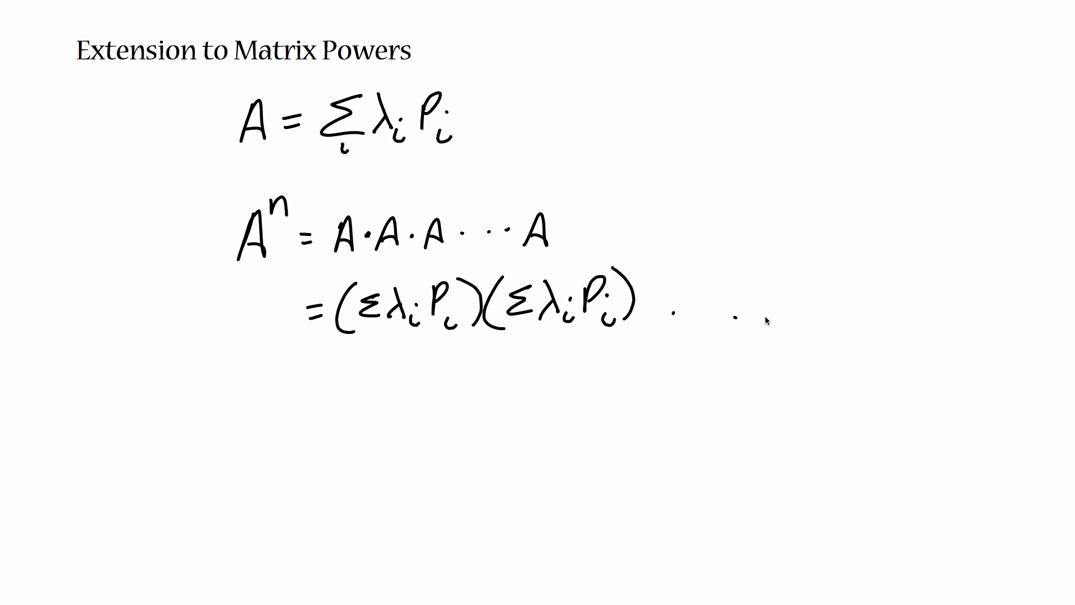
mouse_move(307, 407)
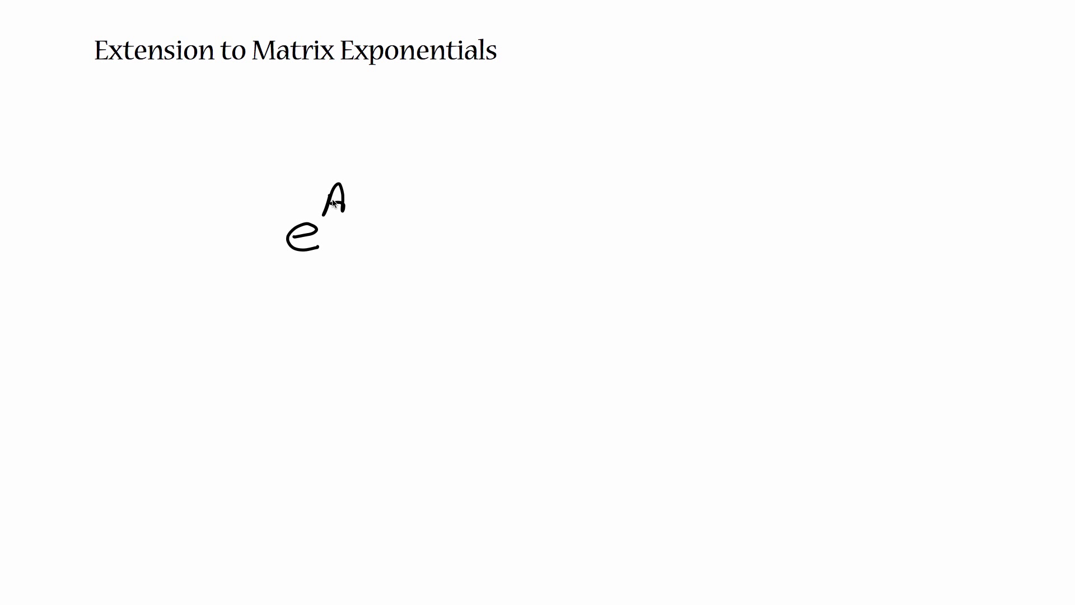
mouse_move(370, 249)
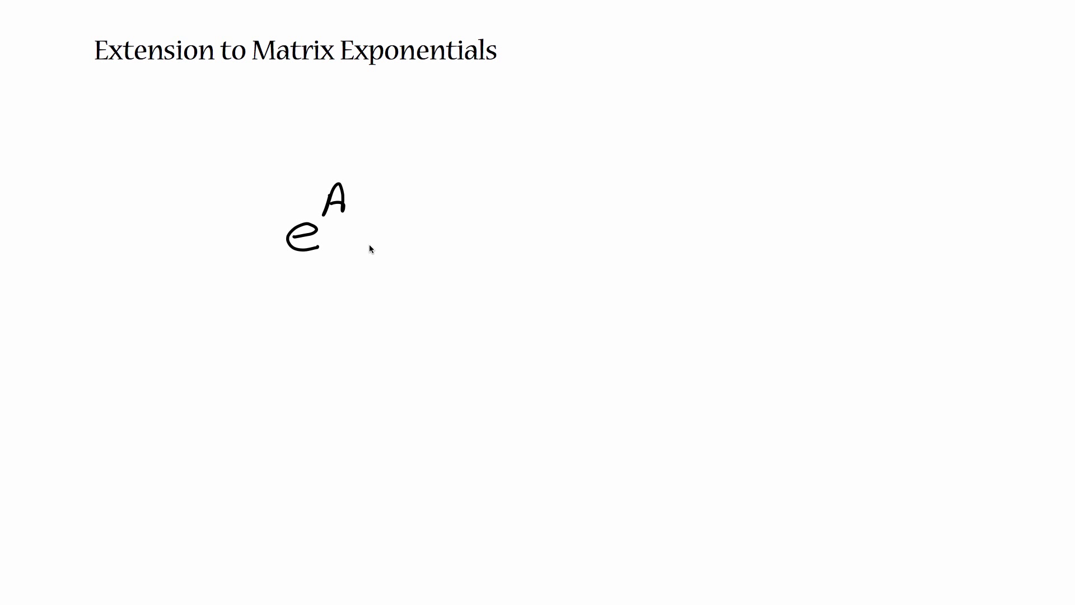